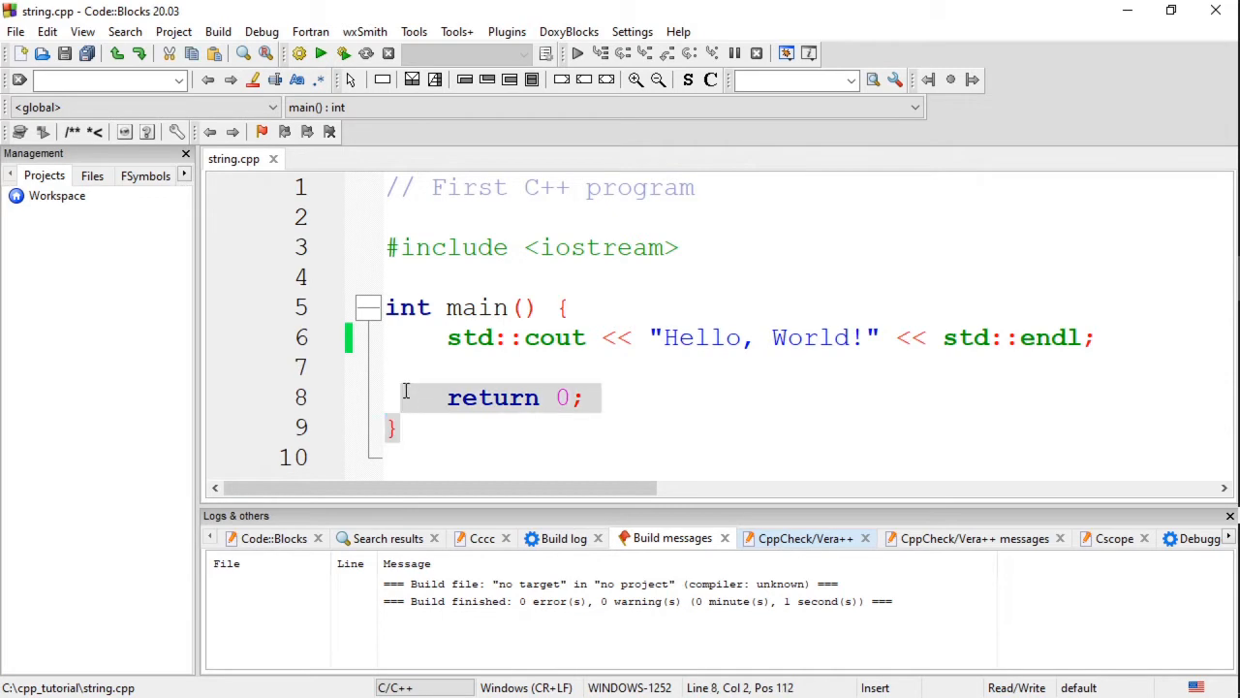
Change the greeting name from World to Bill and run it, printing Hello, Bill!
key(ctrl+a)
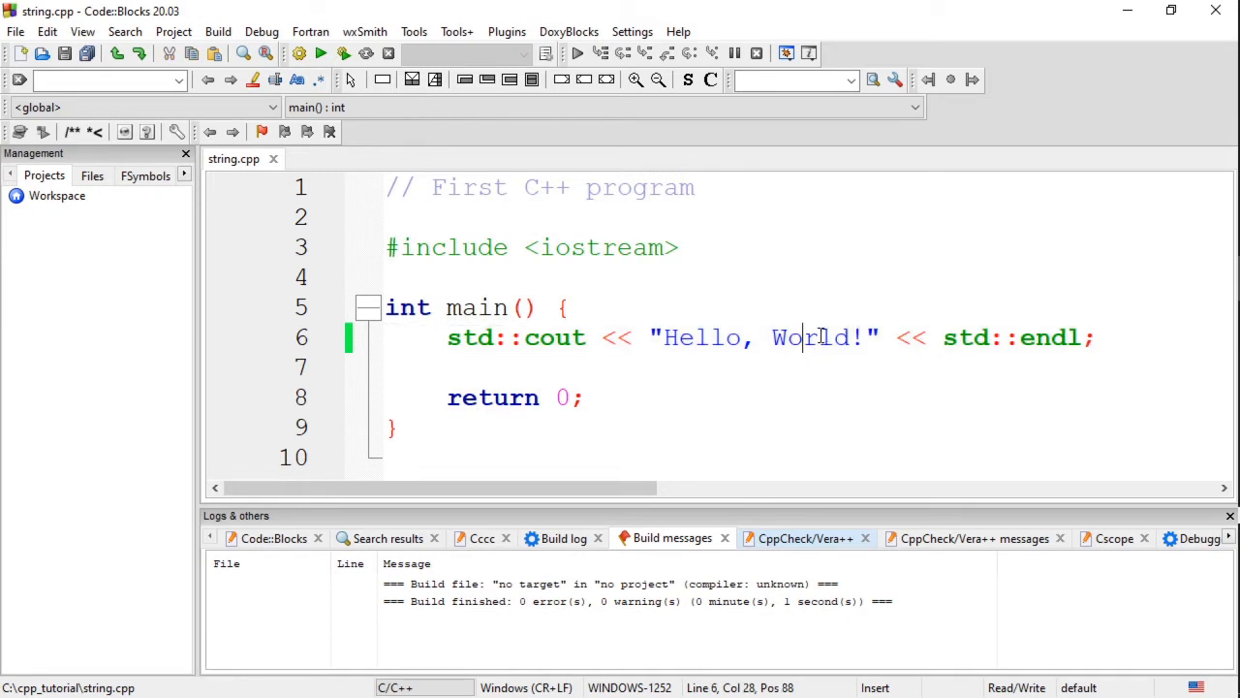
double_click(810, 337)
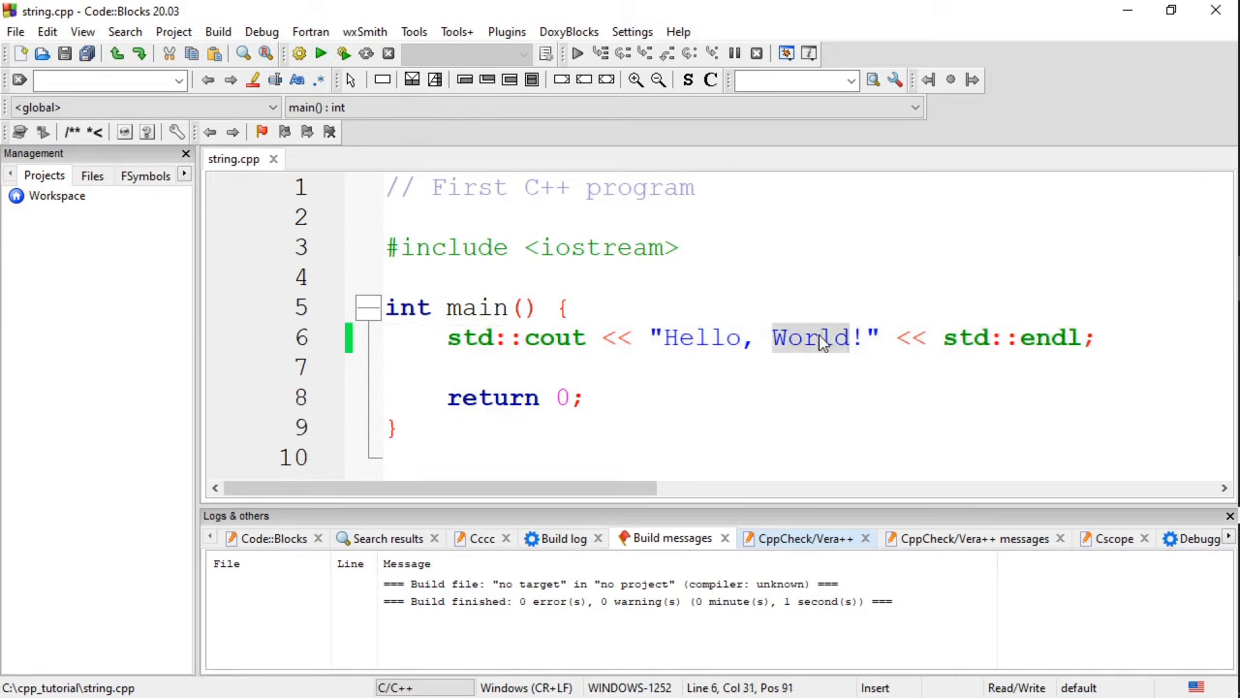
text(Bill)
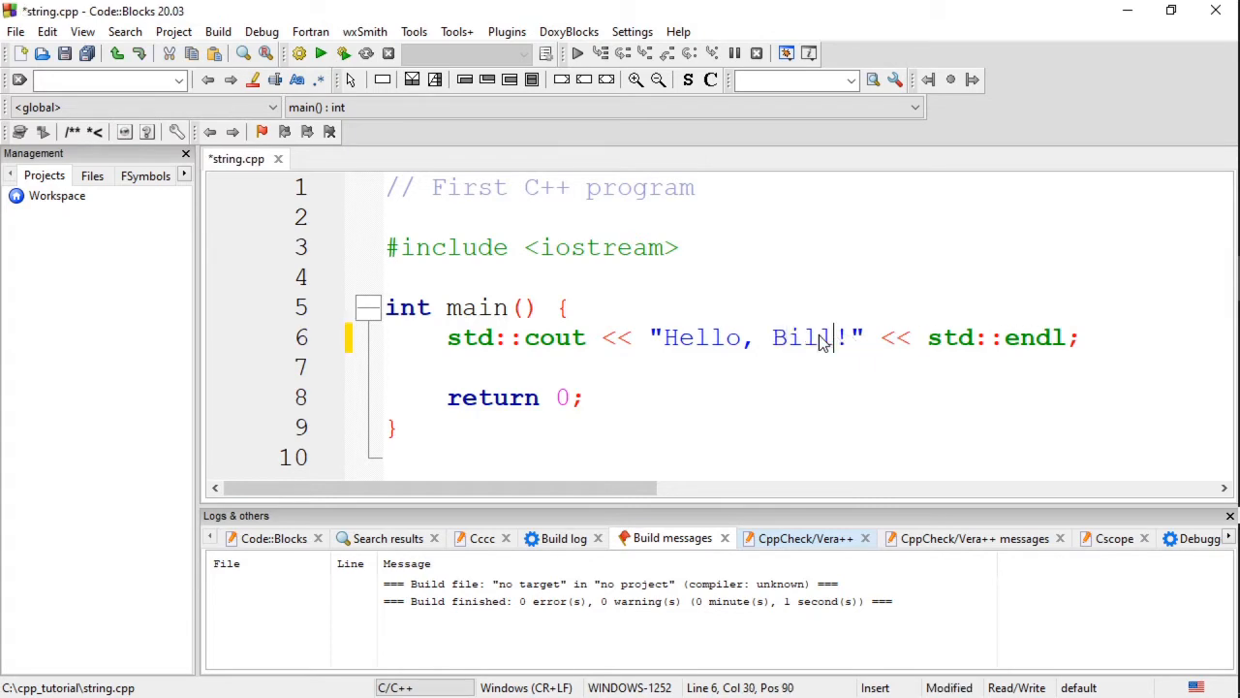
key(ctrl+s)
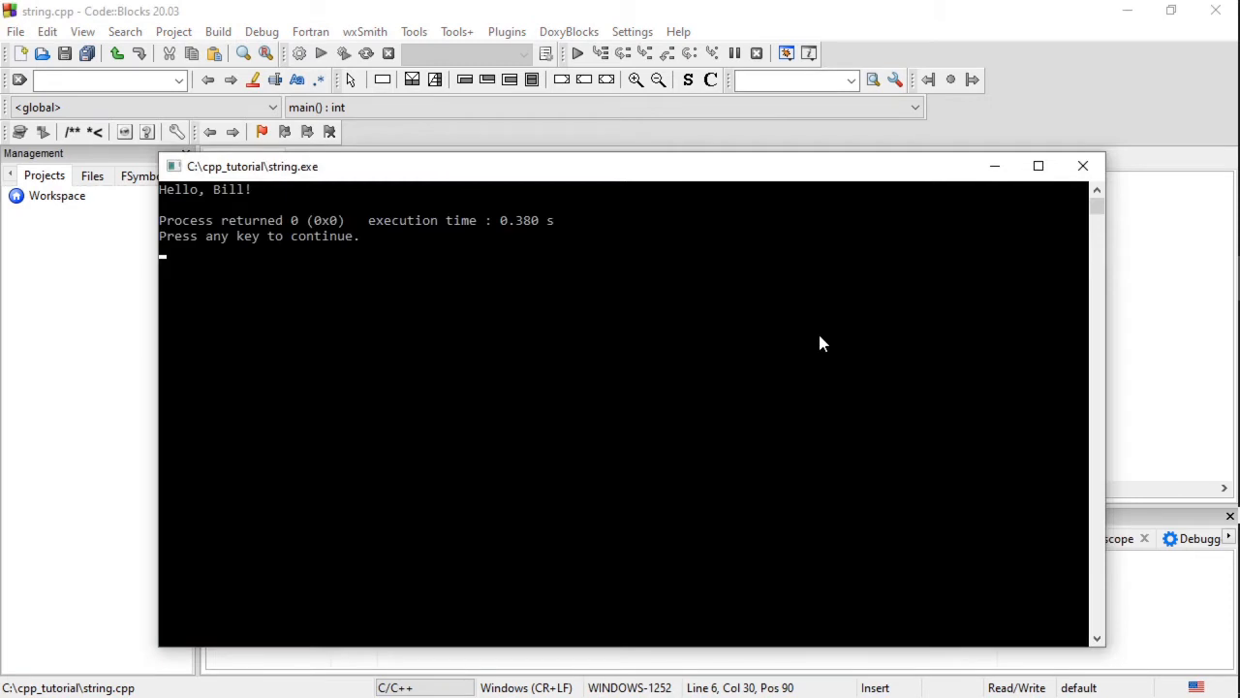
mouse_move(1083, 167)
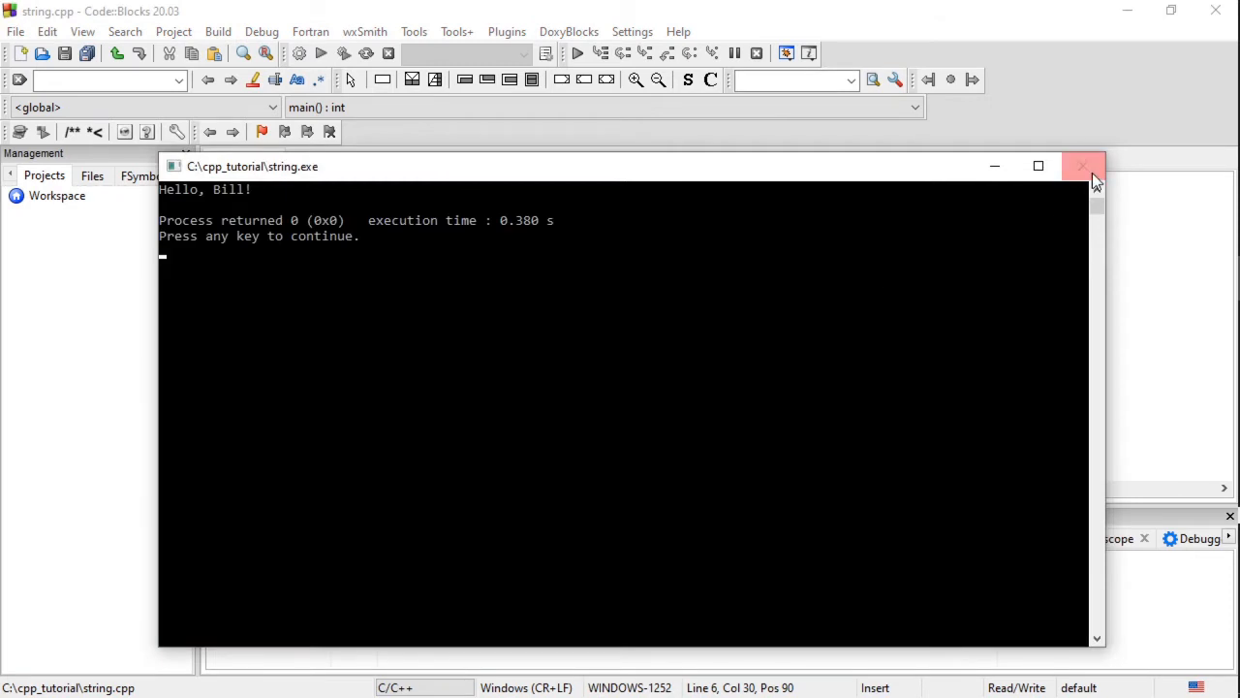
click(1085, 167)
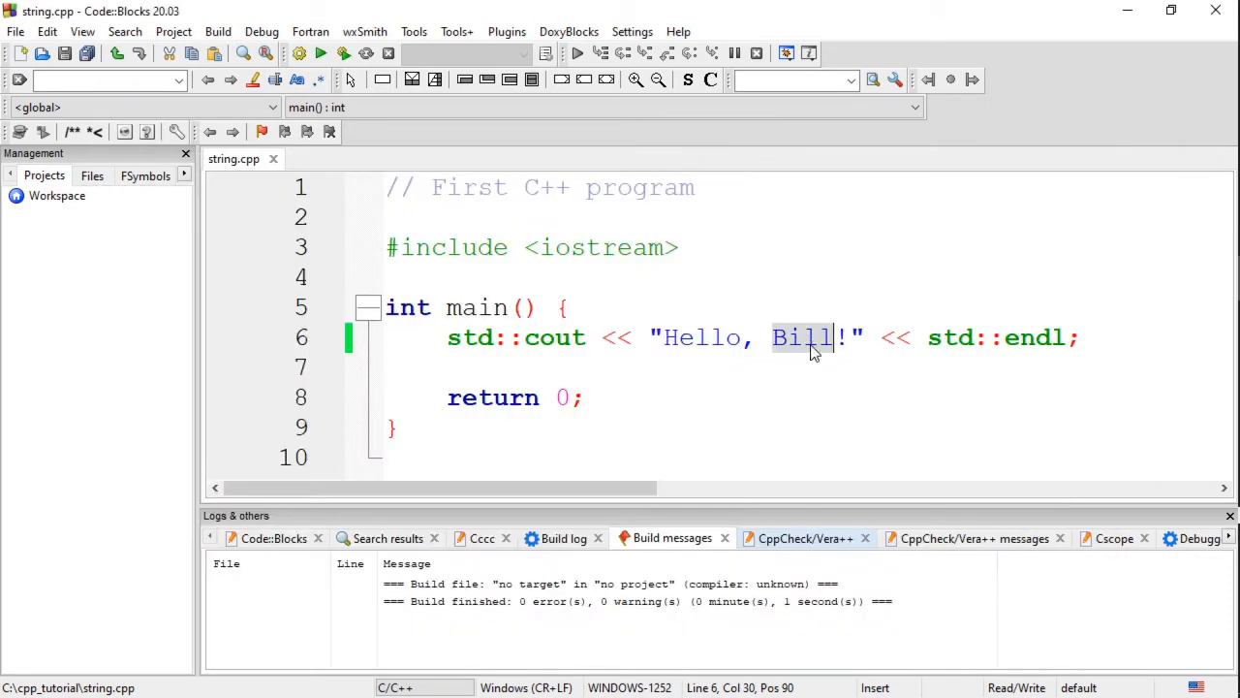
Change the greeting name to Sarah and rebuild the program.
text(Sarah)
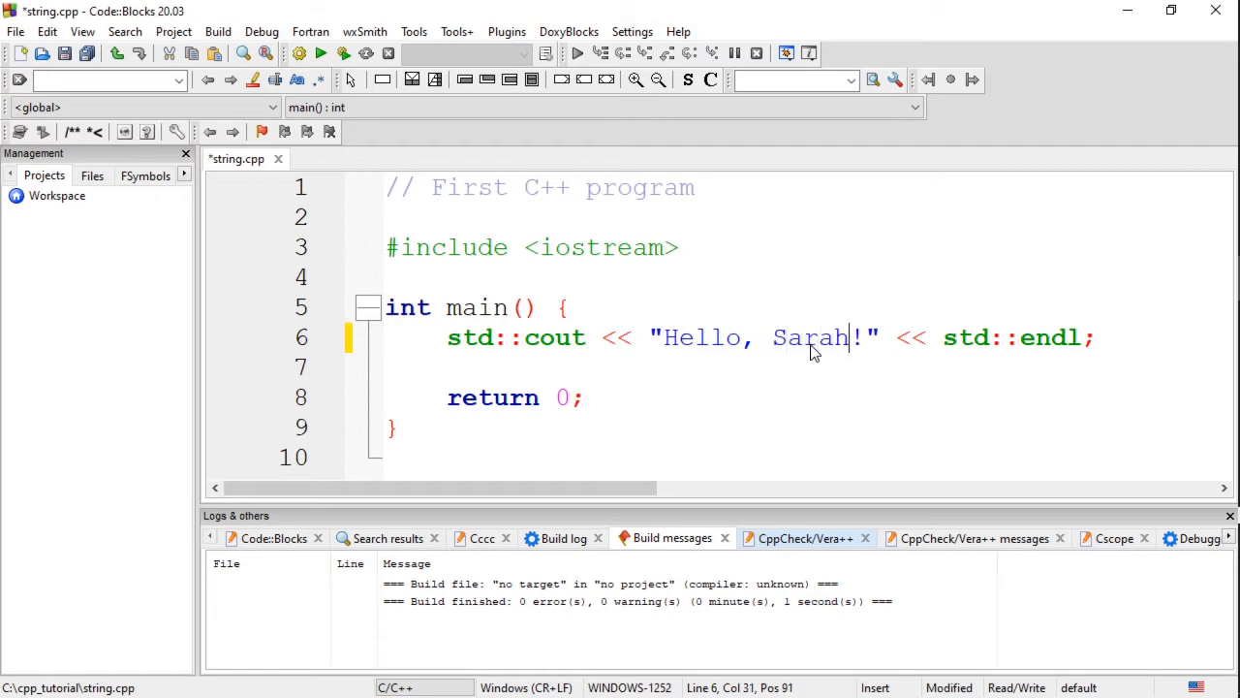
key(ctrl+s)
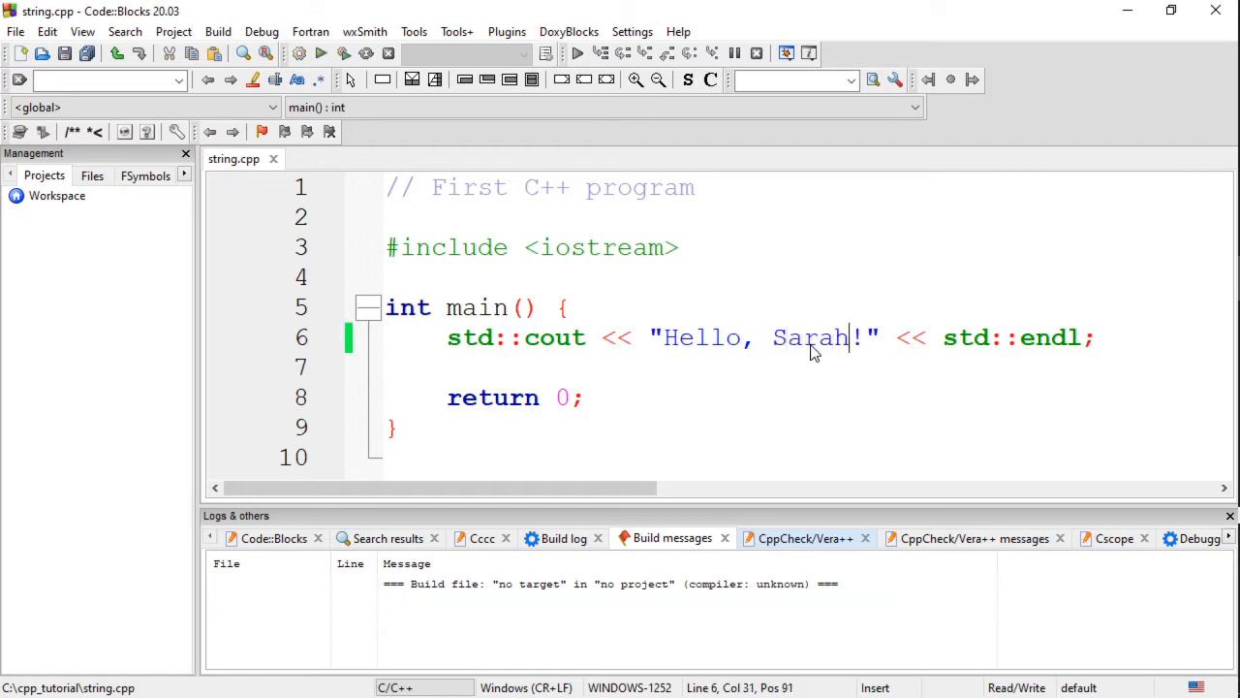
click(321, 55)
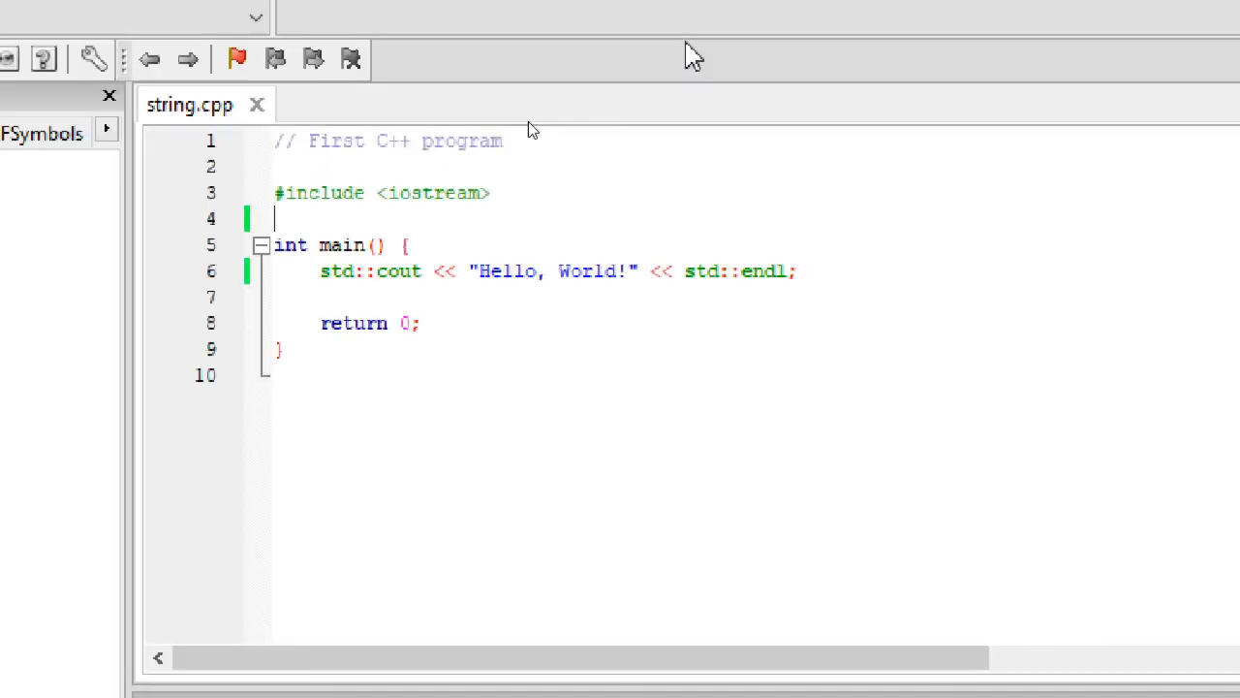
Add #include <string> and begin a std::string declaration at the start of main.
text(#in)
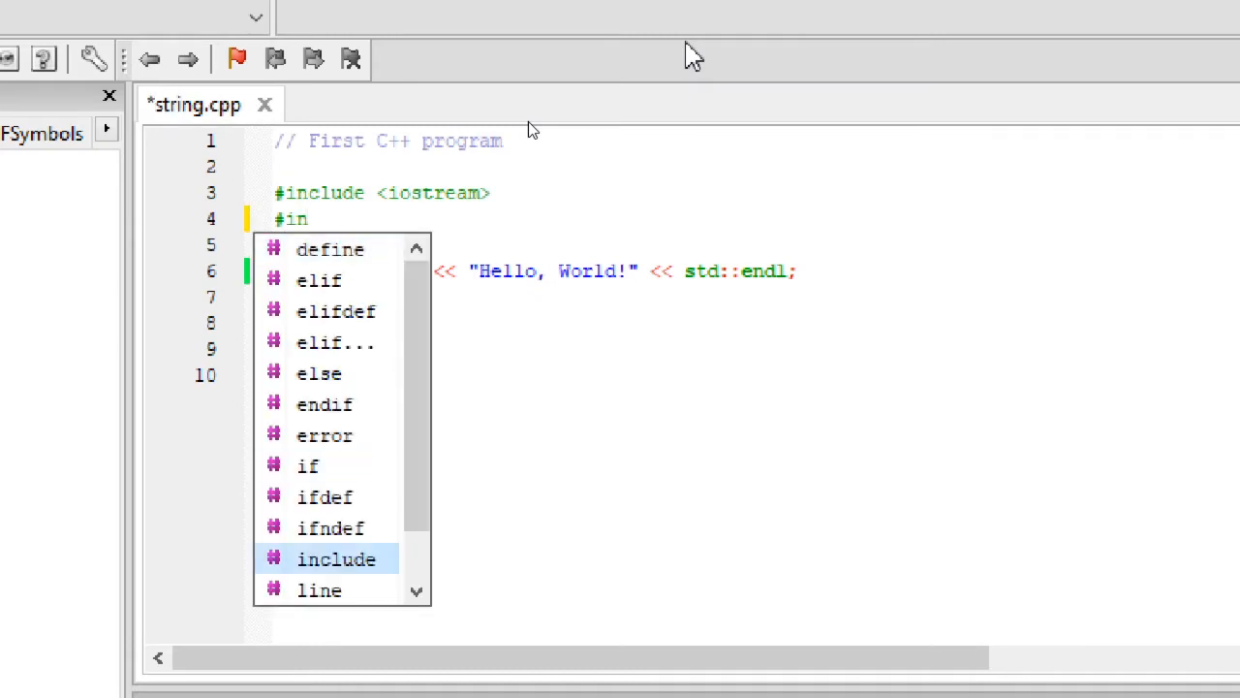
text(clude <string>)
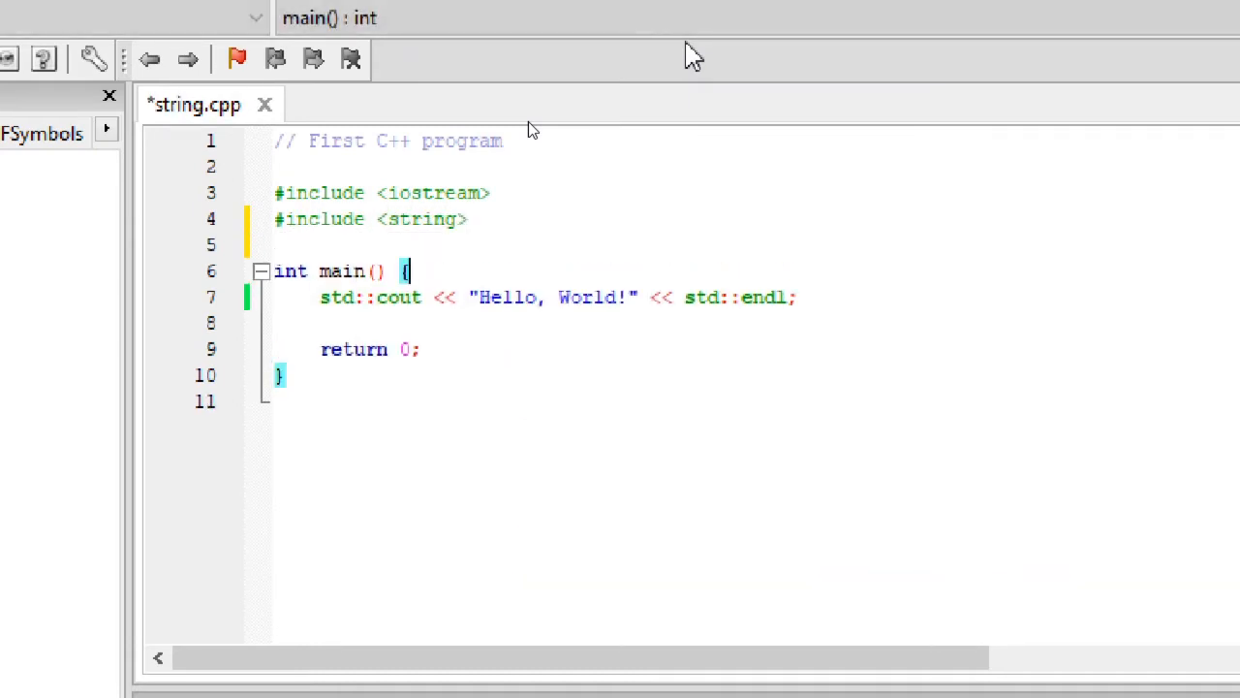
text(std::string friendName;)
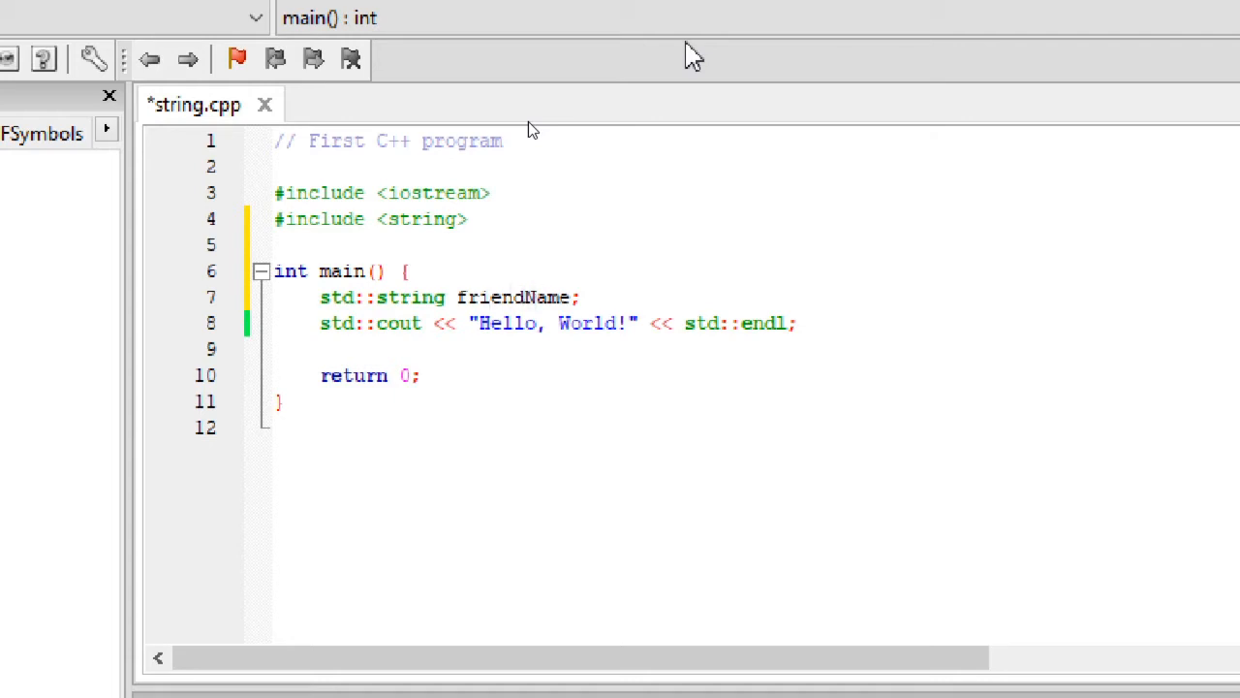
Try renaming friendName to friend_name, then revert it to friendName.
click(519, 299)
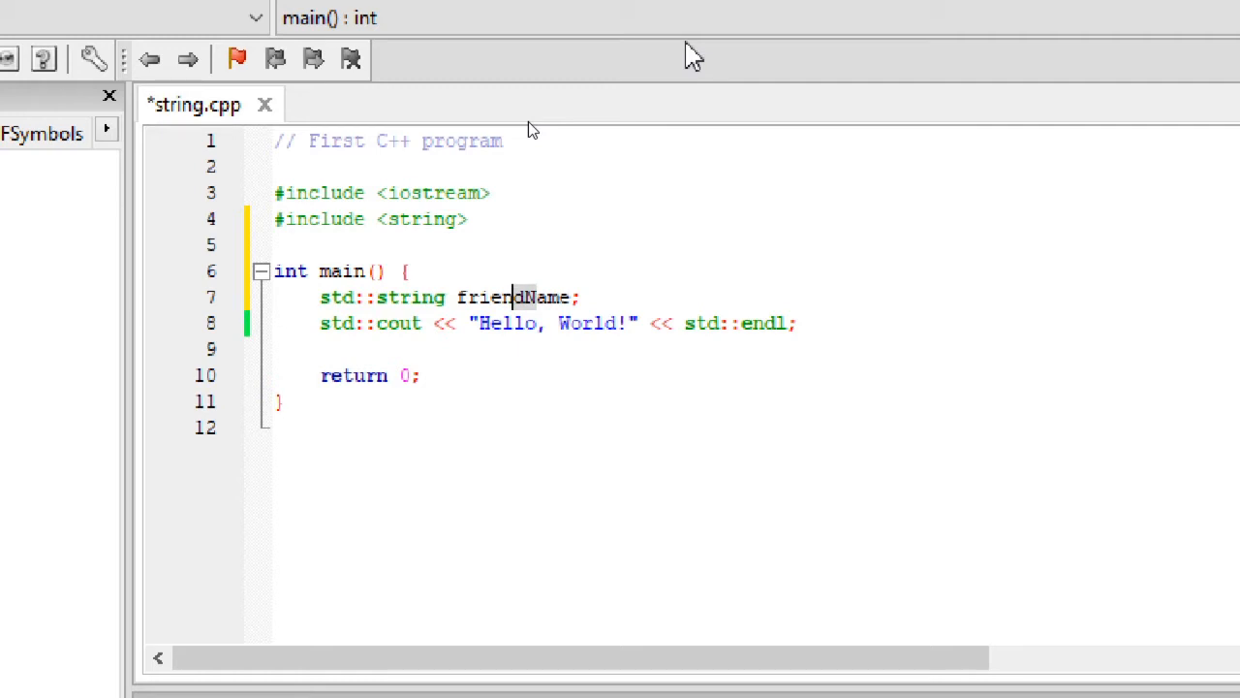
key(Backspace)
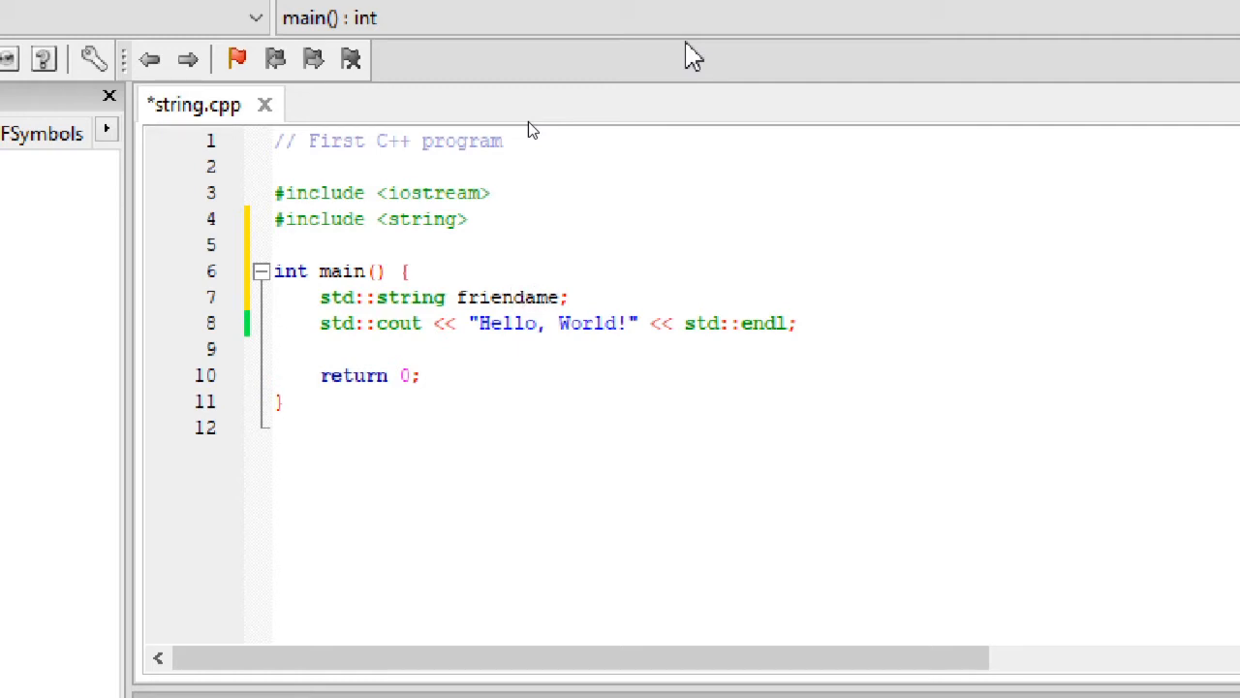
text(_n)
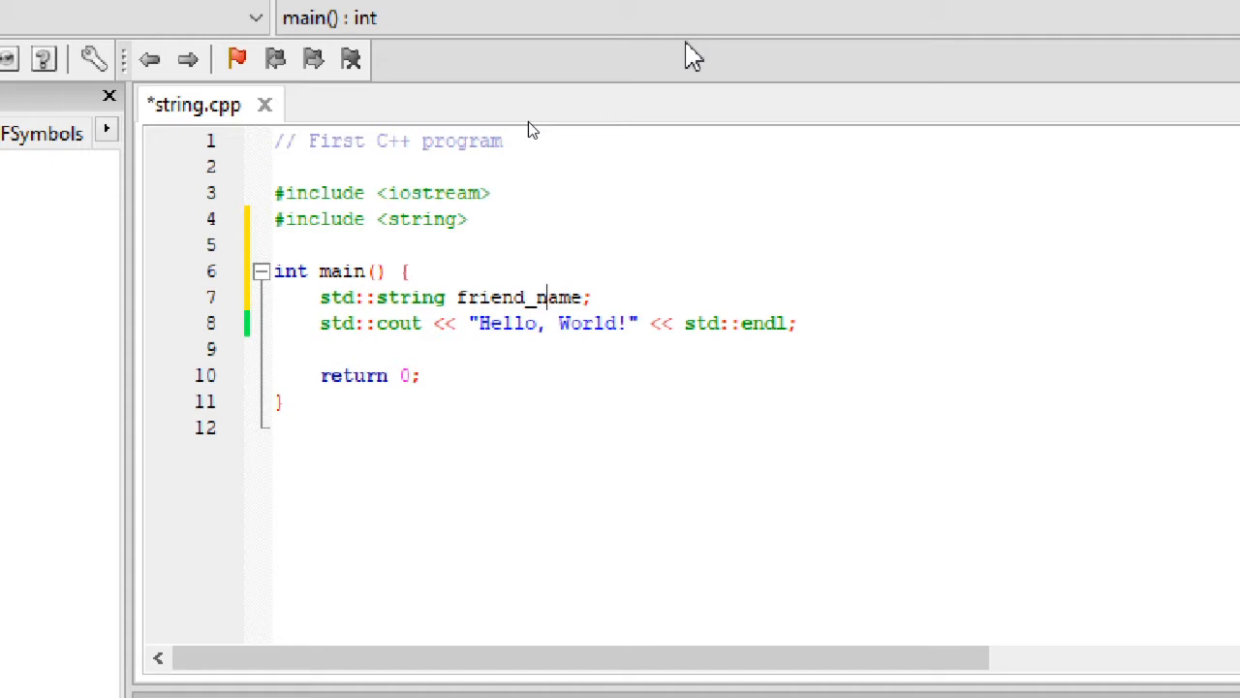
key(Backspace)
text(N)
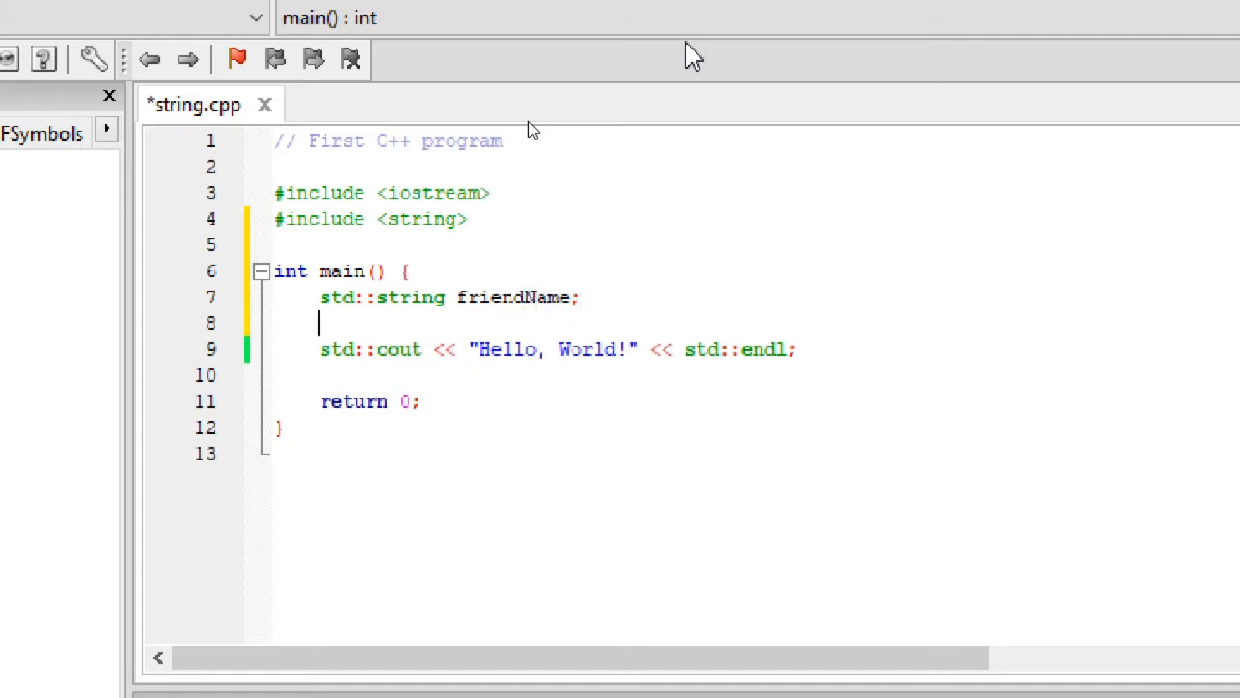
Add a std::cout line prompting "Enter your friend's name: ".
text(std::cout)
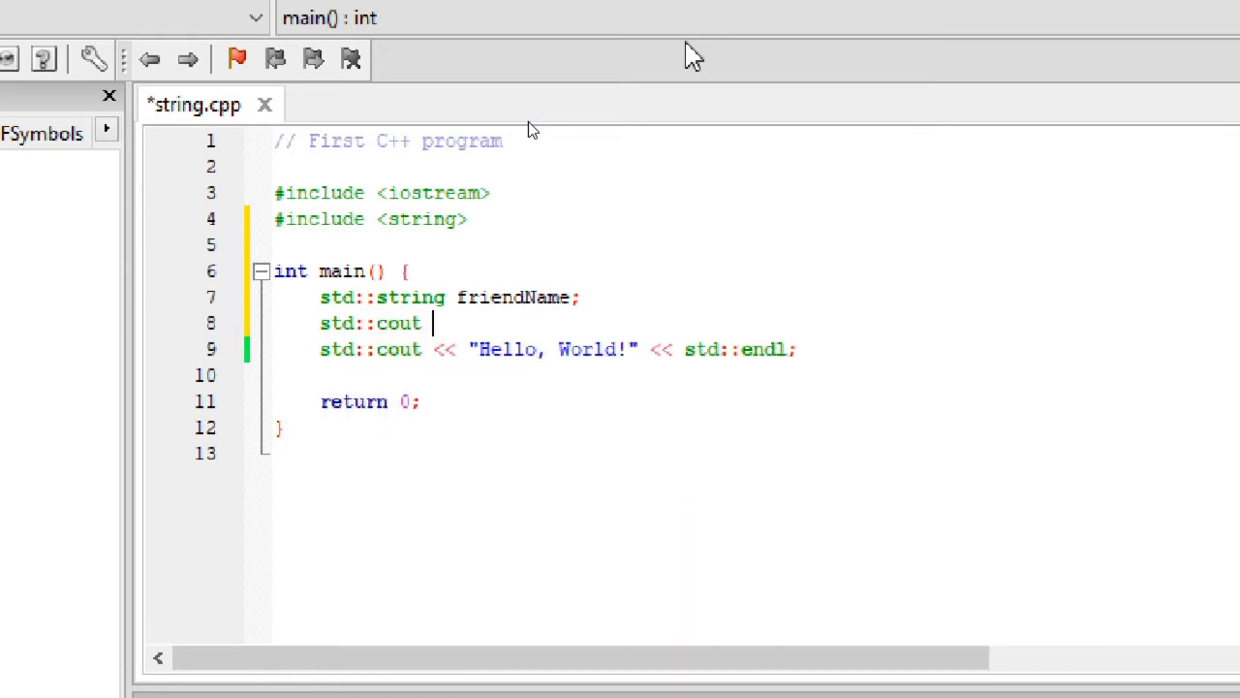
text(<< "Enter yo)
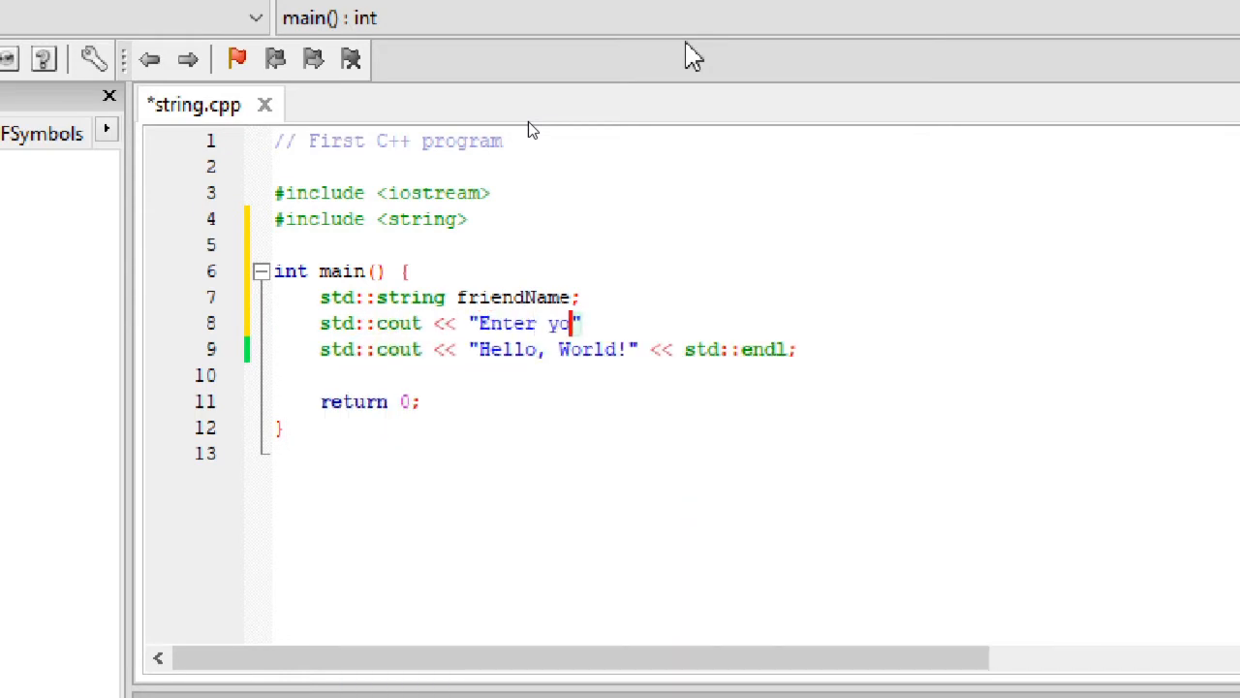
text(ur friend)
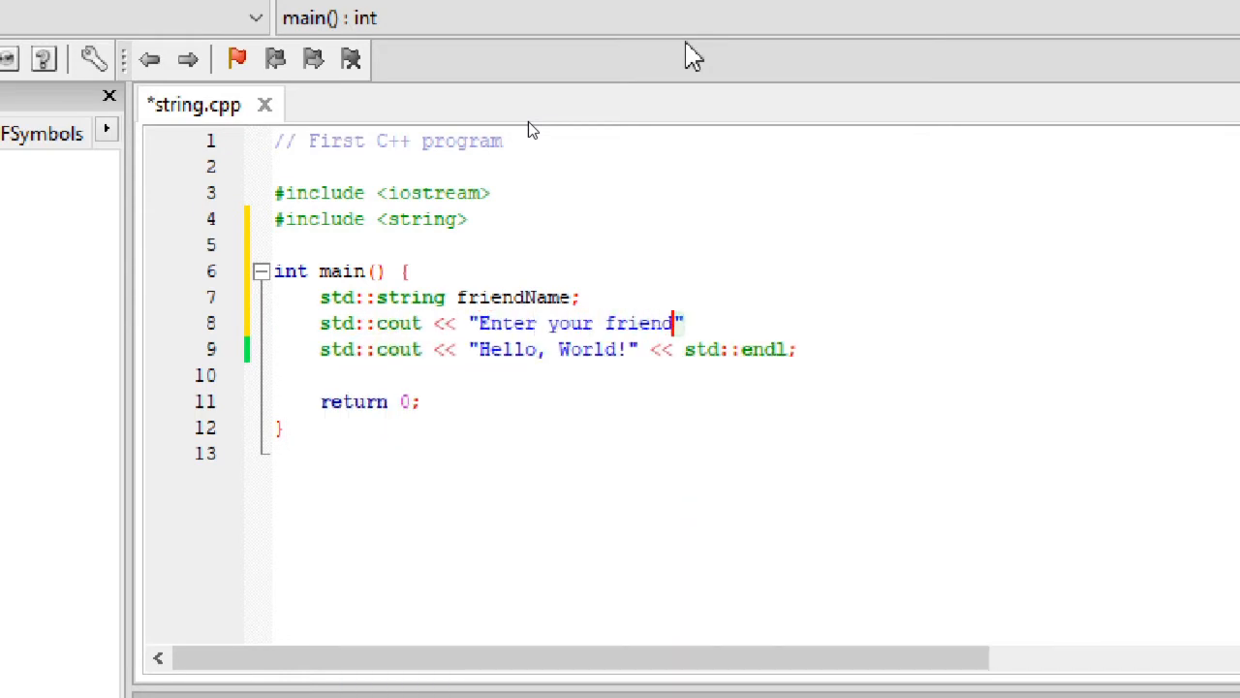
text('s name:)
text(st)
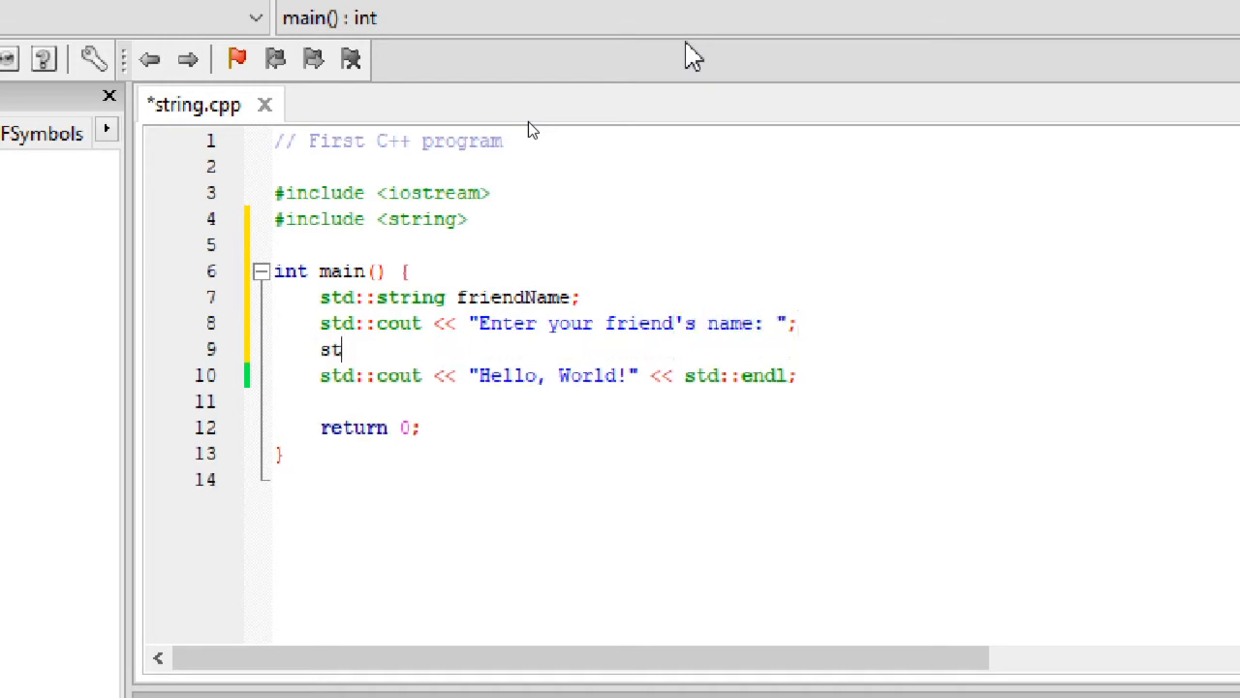
Add std::cin >> friendName; to read the name, and save string.cpp.
text(d::cin)
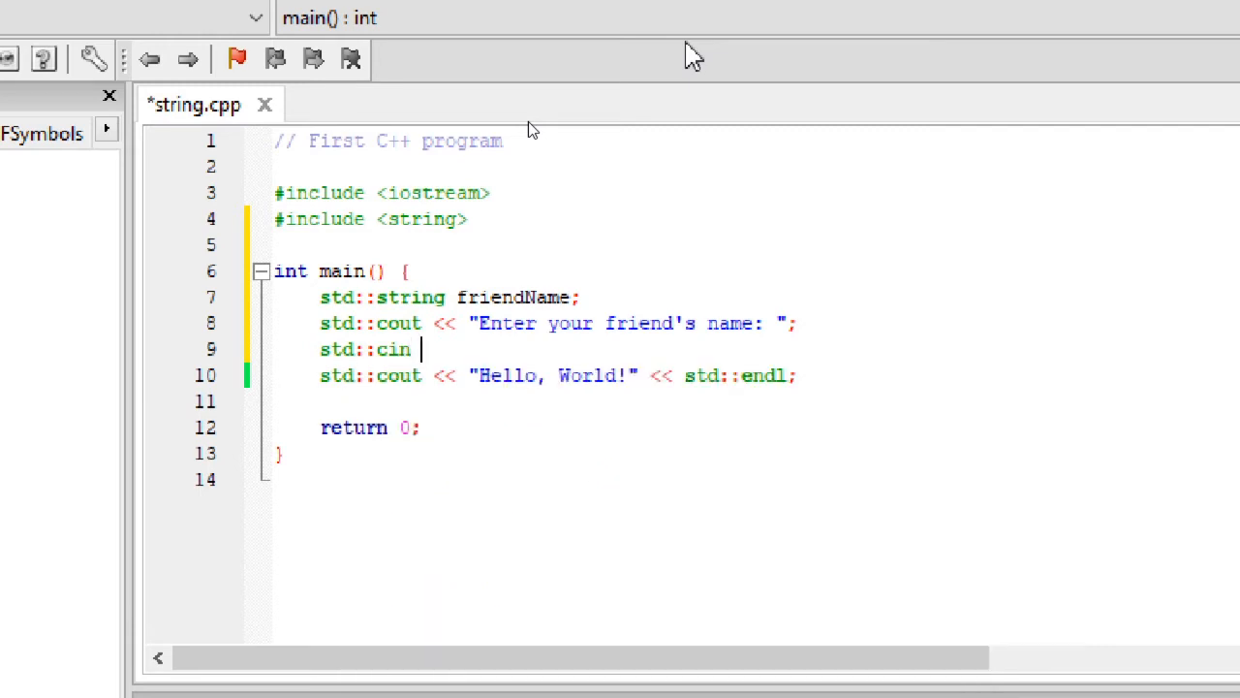
text(>> f)
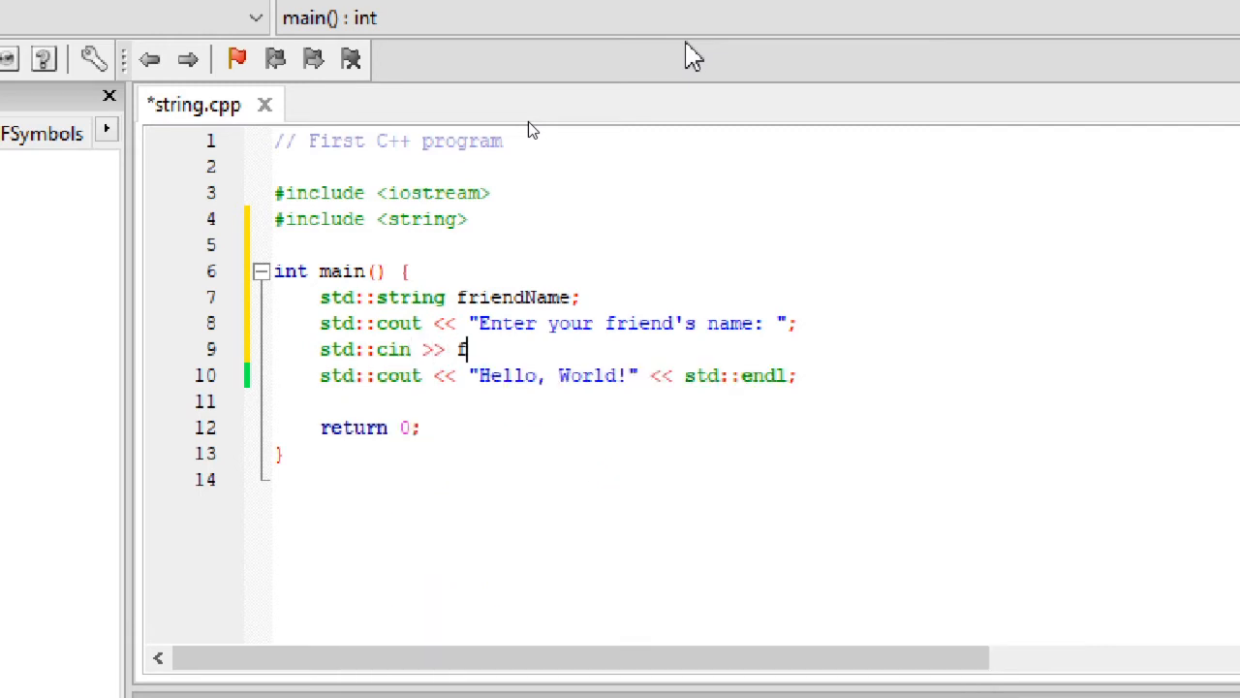
text(riendName;)
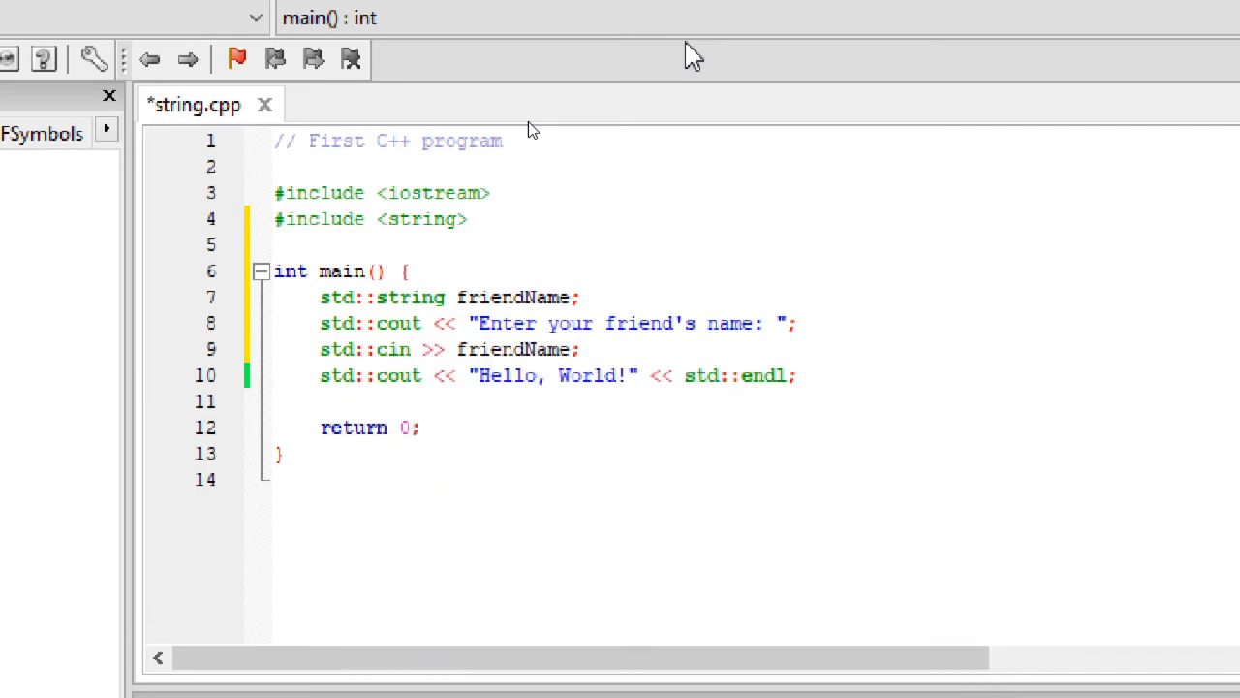
key(ctrl+s)
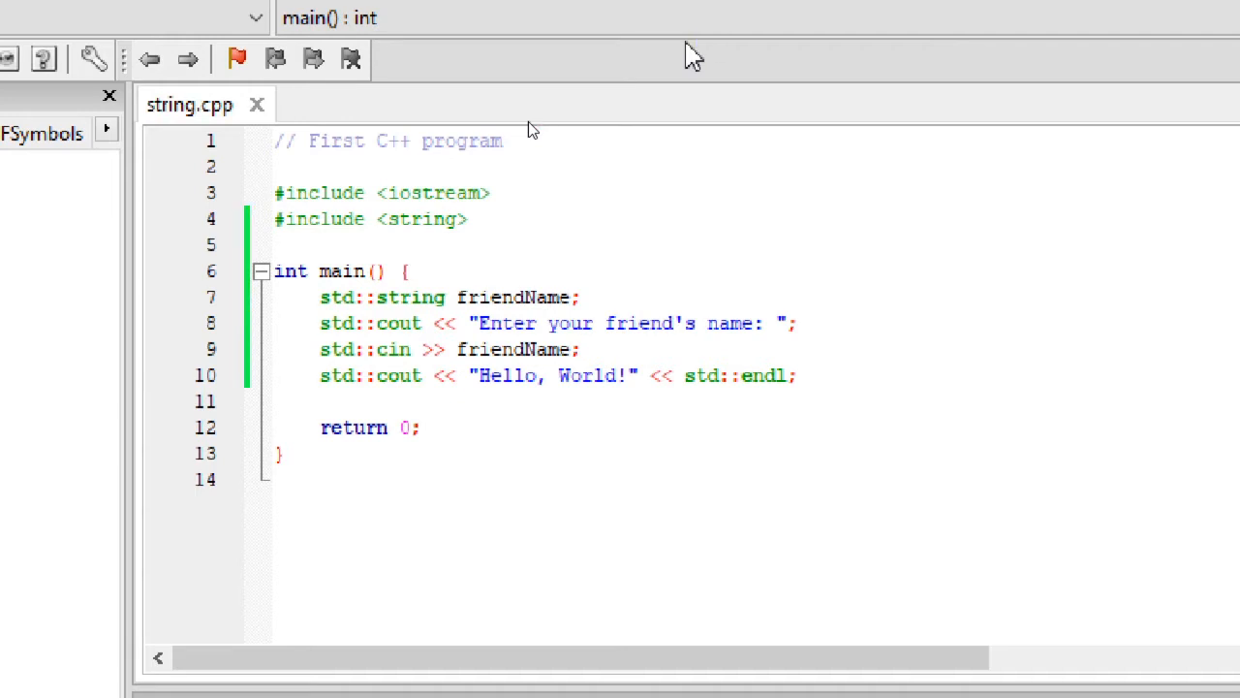
Make the greeting print "Hello, " << friendName << "!" instead of World.
click(319, 298)
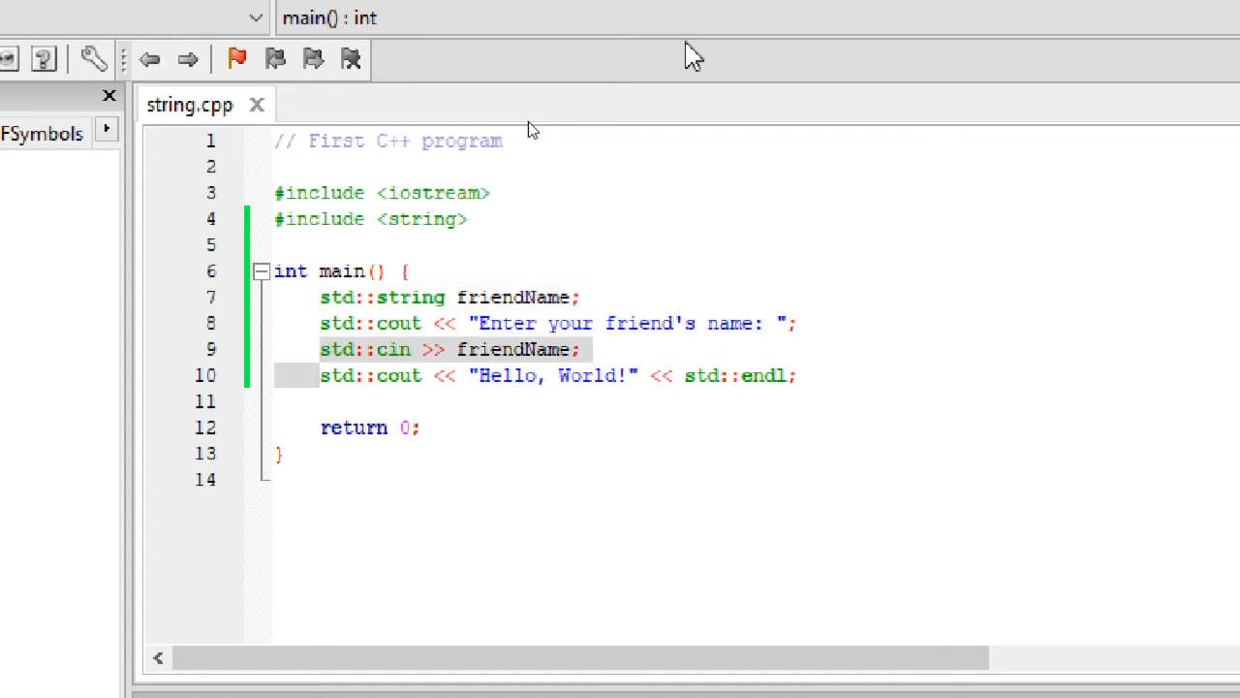
click(319, 376)
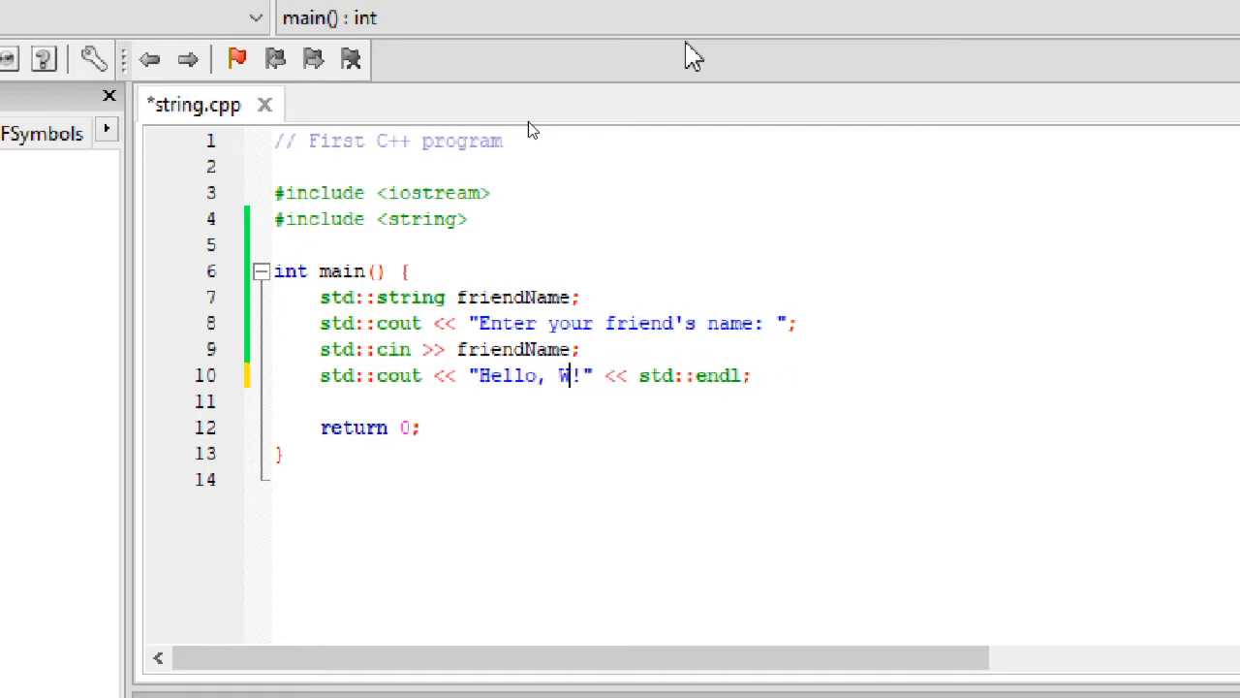
key(Backspace)
text( <)
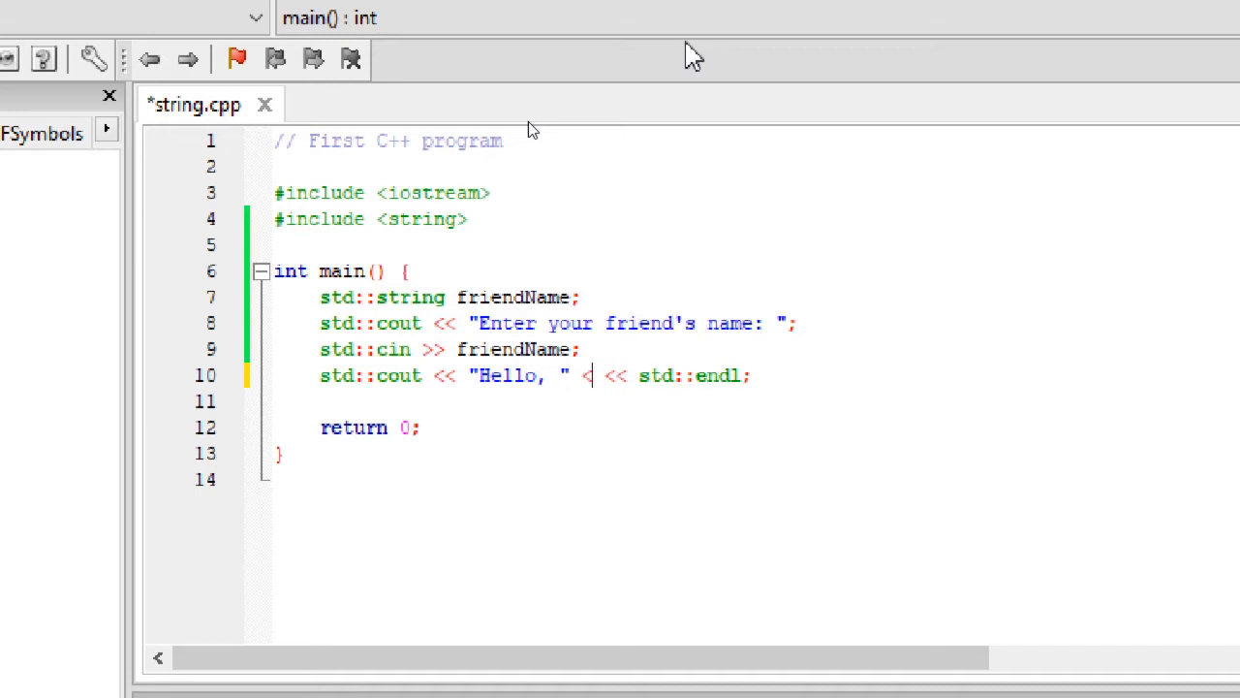
text(friendName)
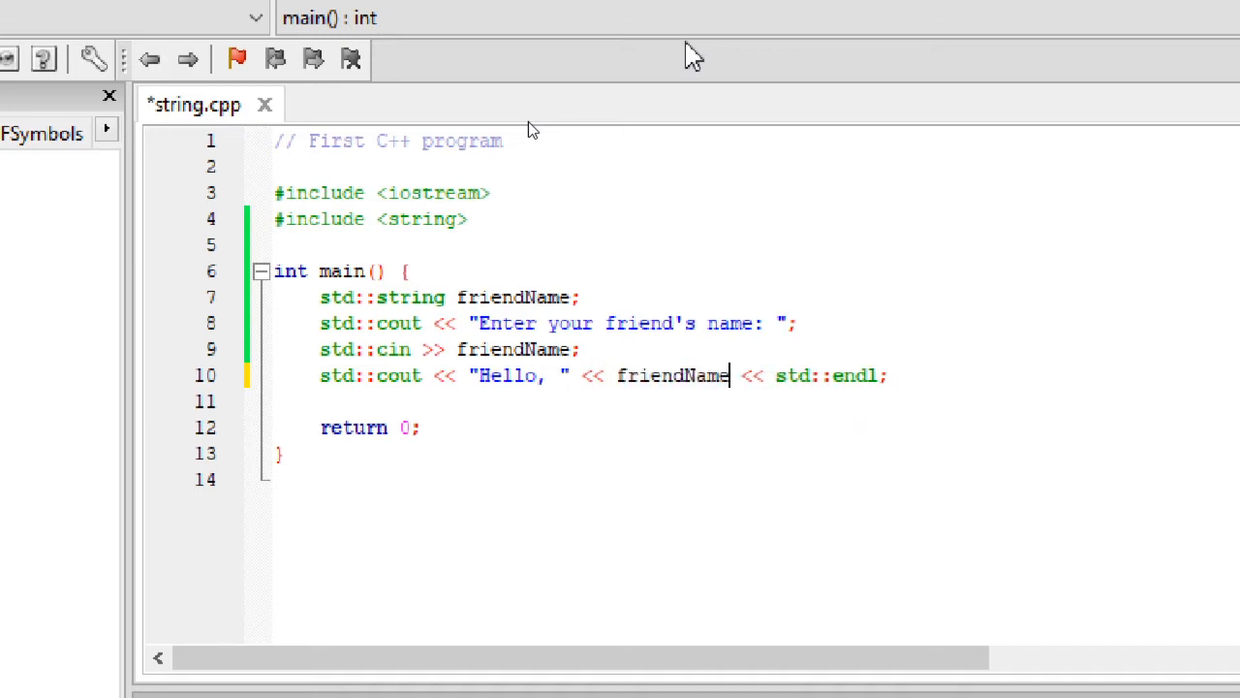
text(<< "" <<)
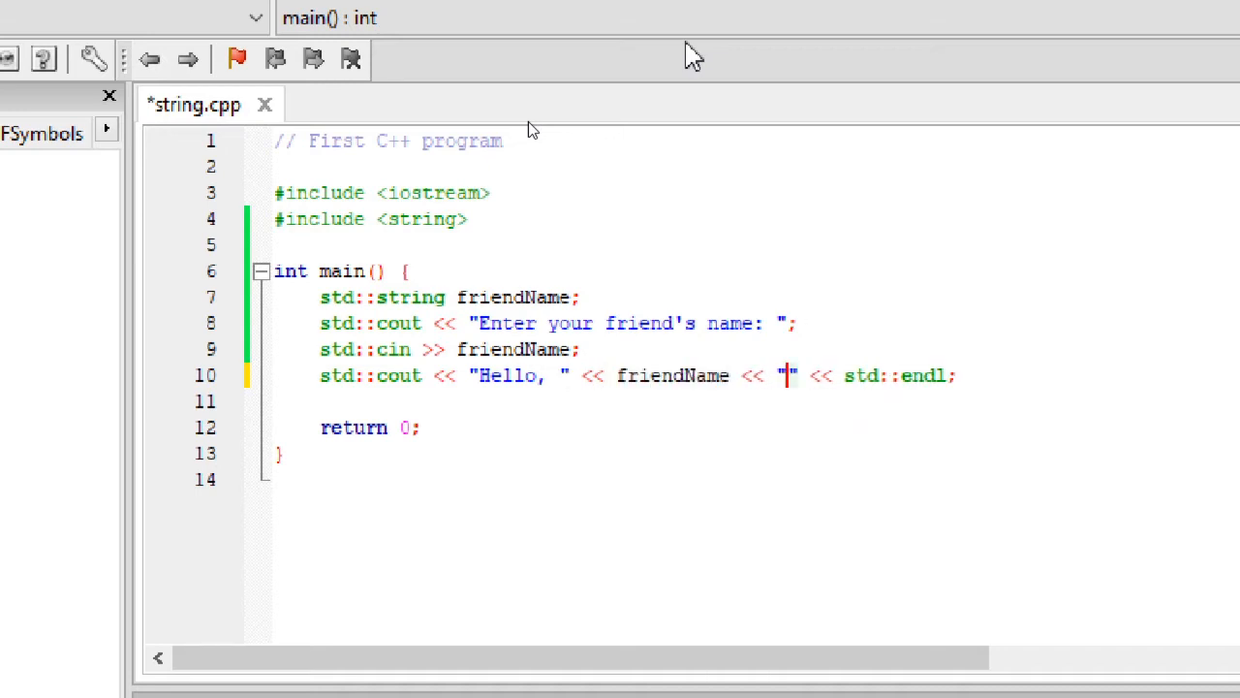
text(!)
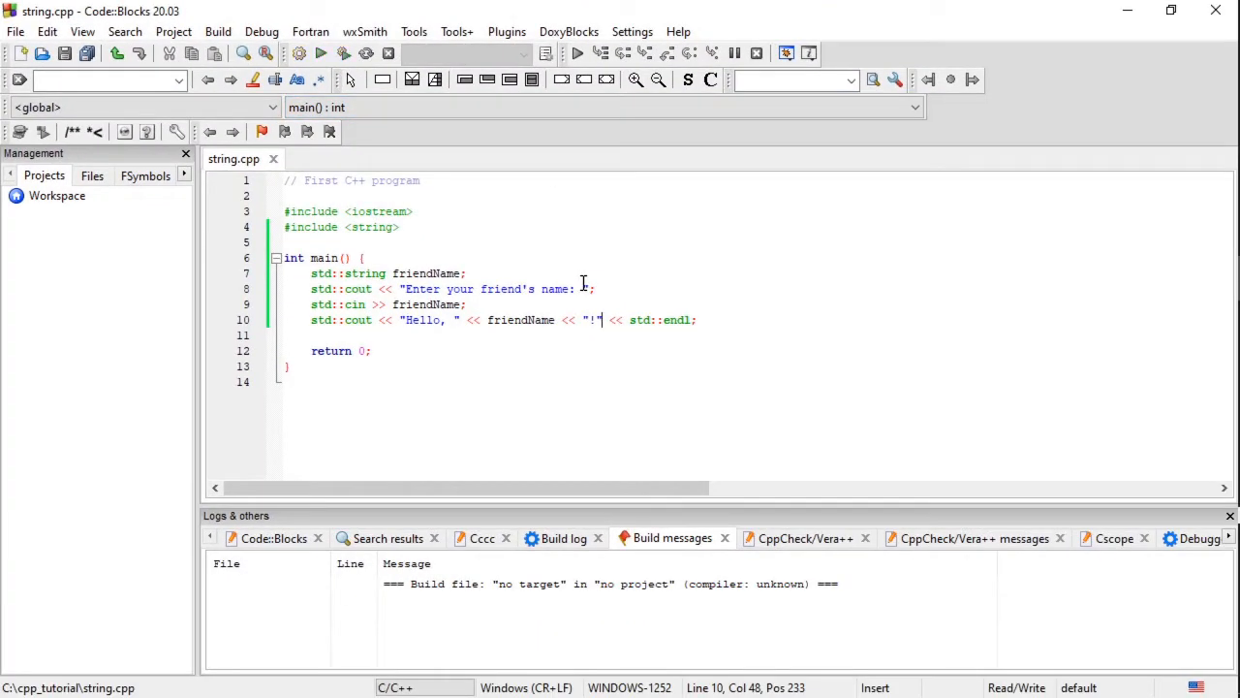
Build and run string.cpp and enter Bill at the name prompt.
click(345, 54)
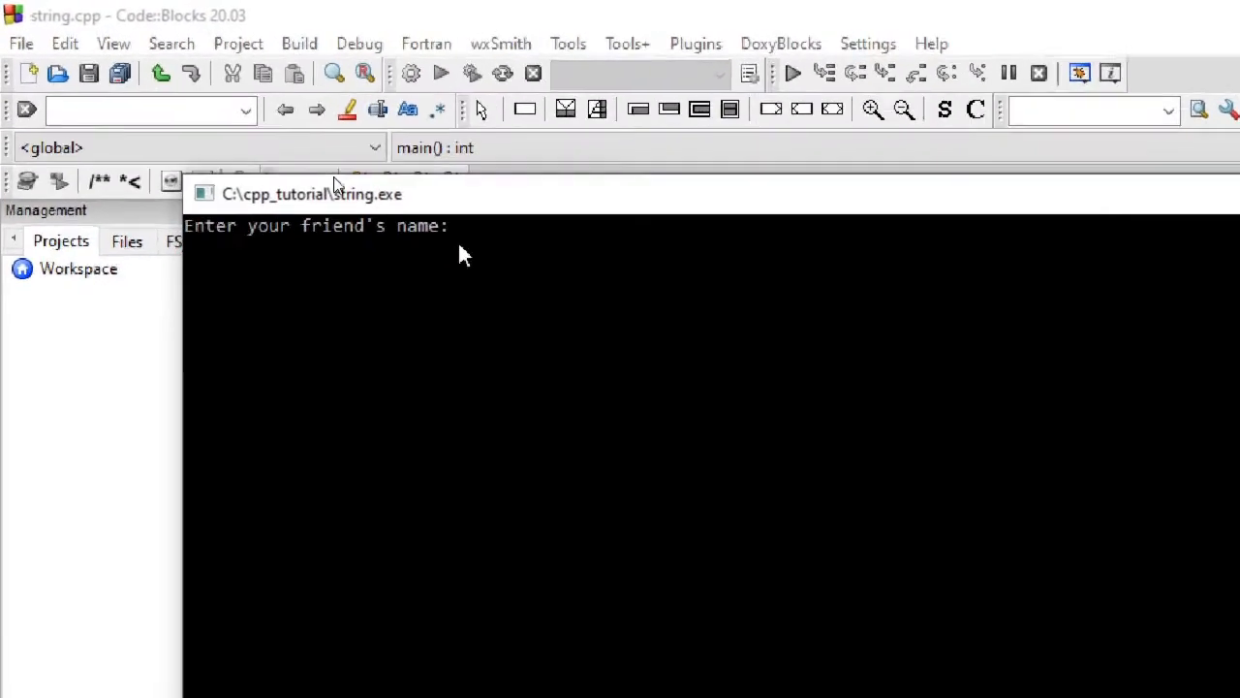
text(Bill)
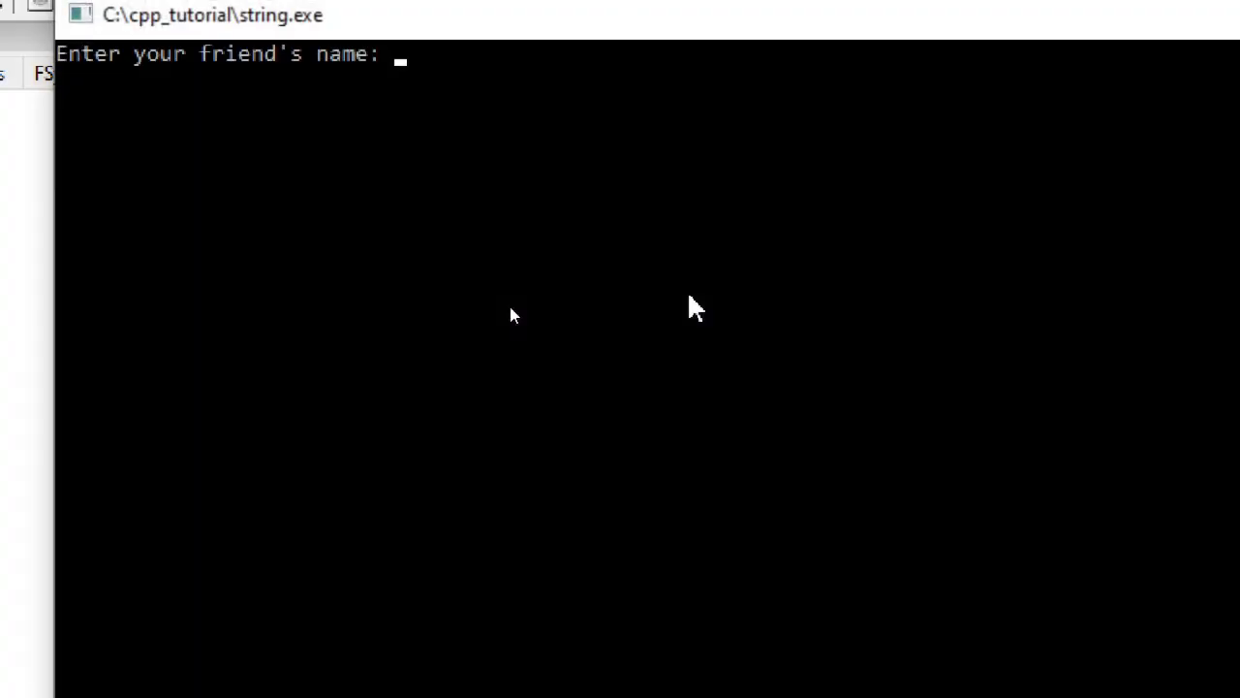
Enter the name Josephine in the console to get the framed Hello, Josephine! greeting.
text(Dan)
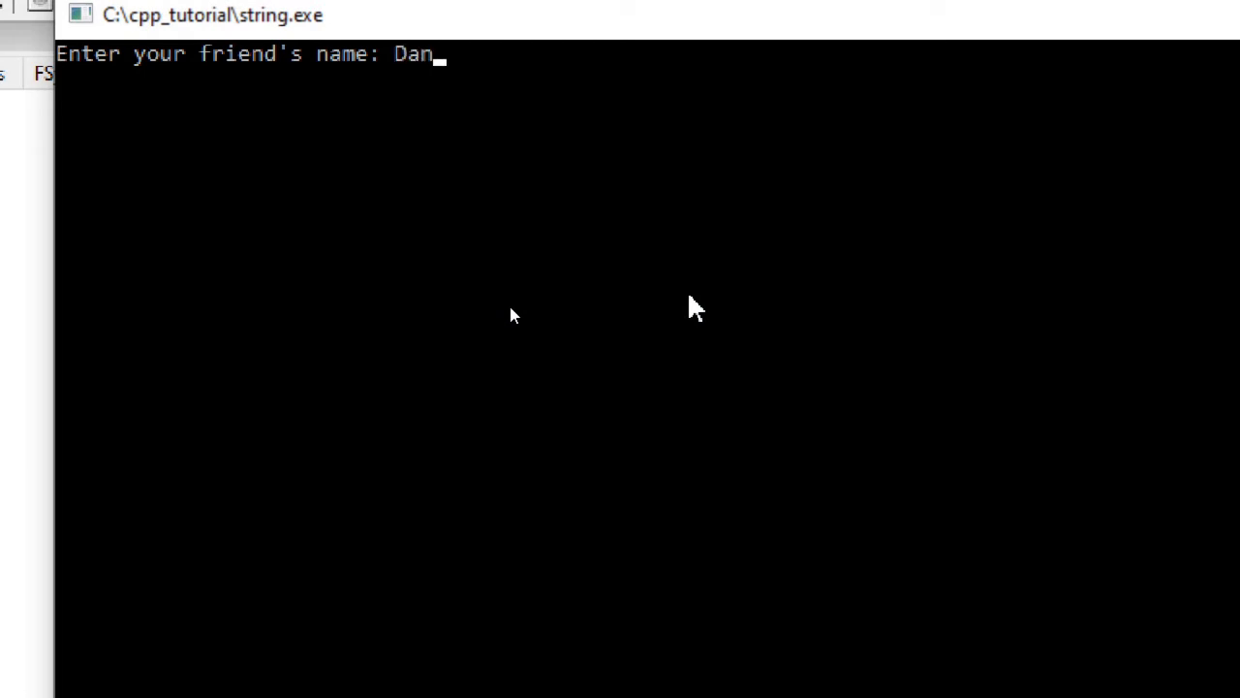
key(Return)
text(Jo)
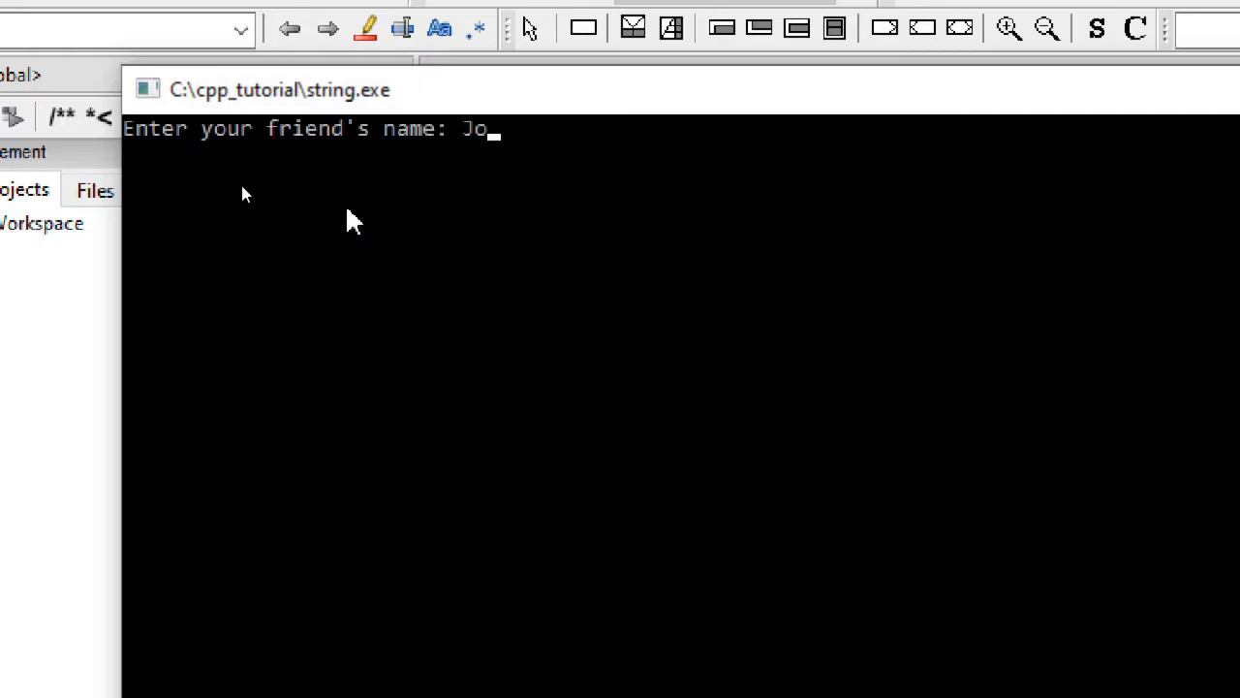
text(sephine)
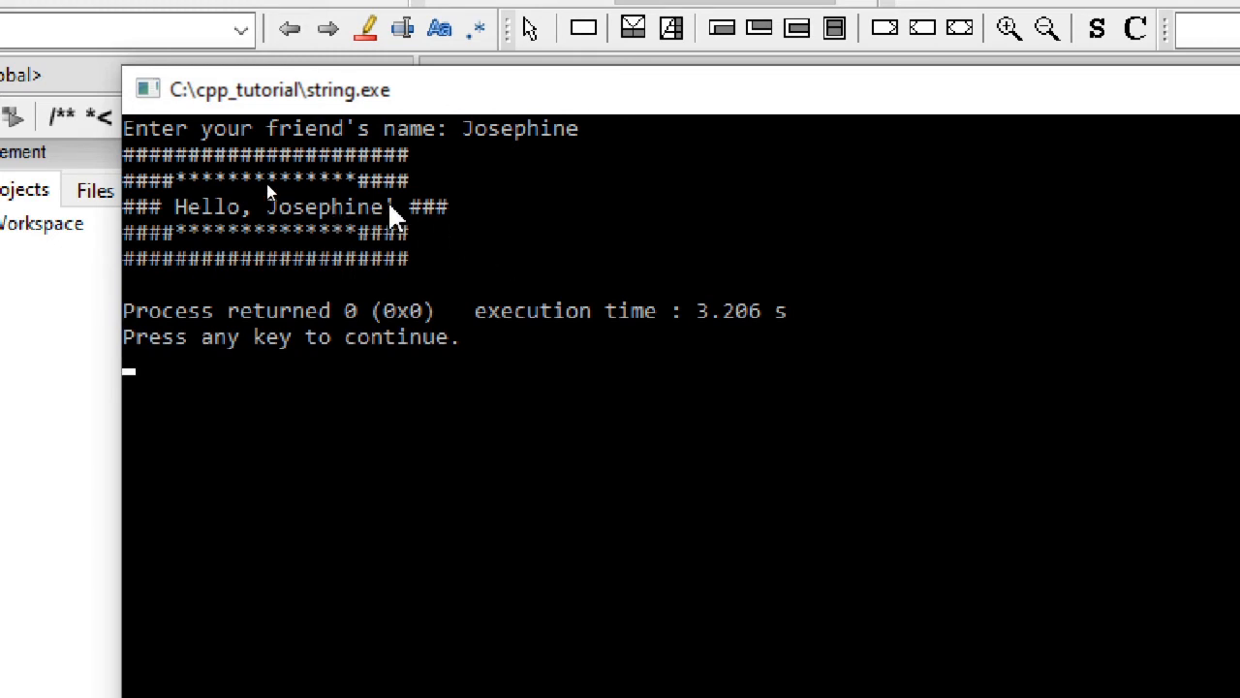
mouse_move(378, 233)
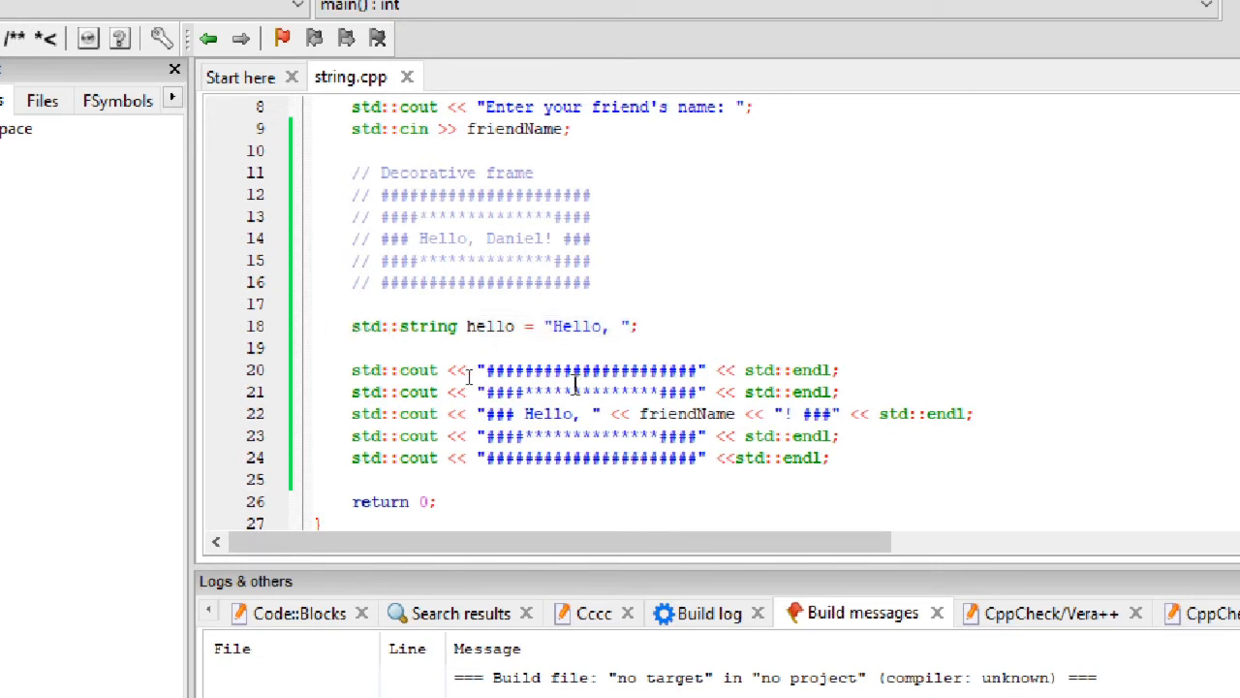
Declare the hello string as const.
text(const)
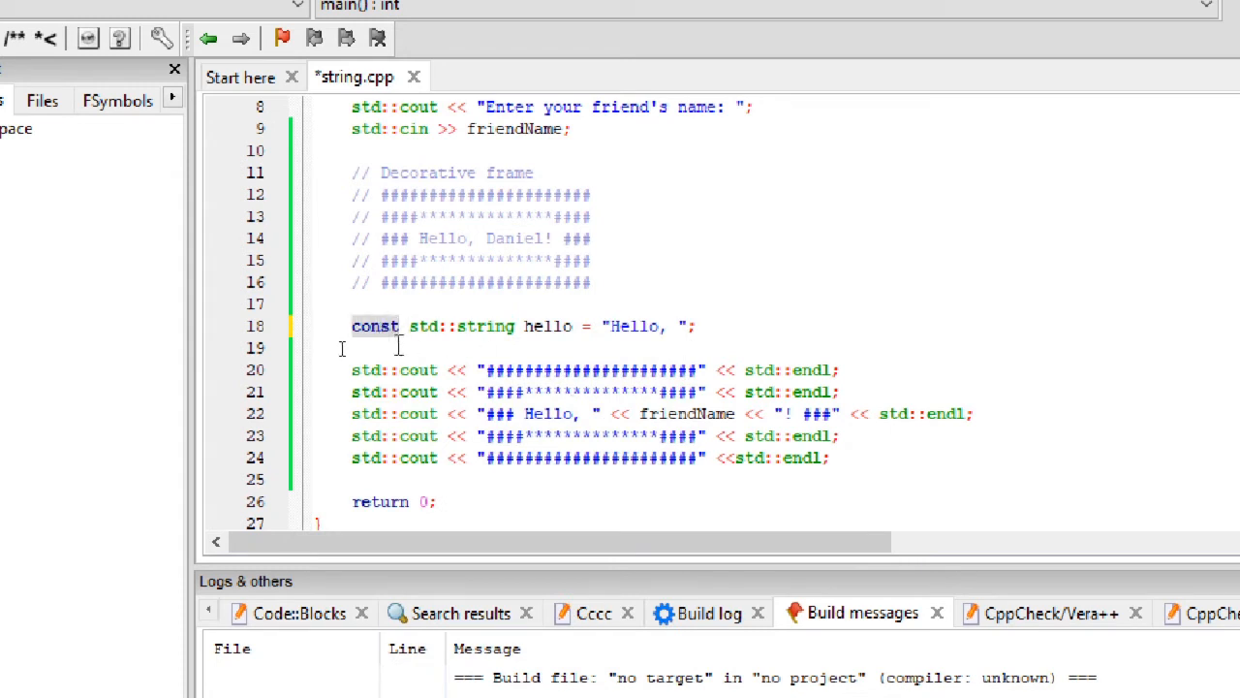
mouse_move(415, 352)
text(friendName = hello + friendName;)
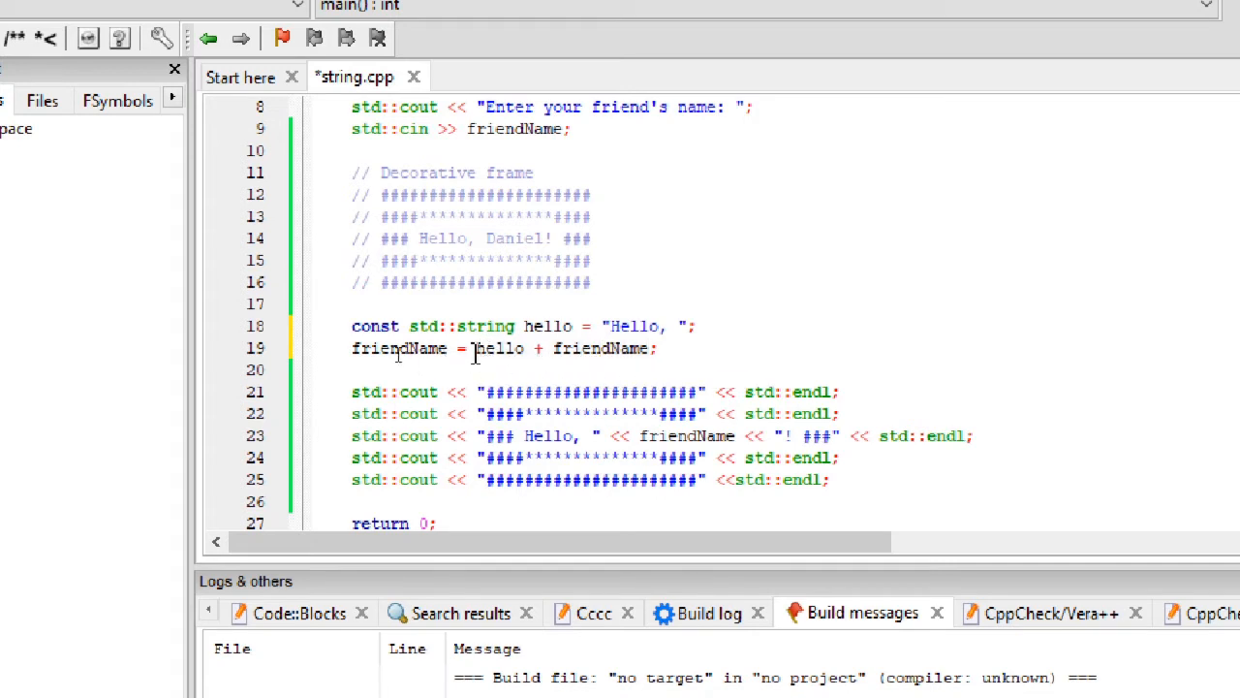
mouse_move(427, 348)
text(friendName)
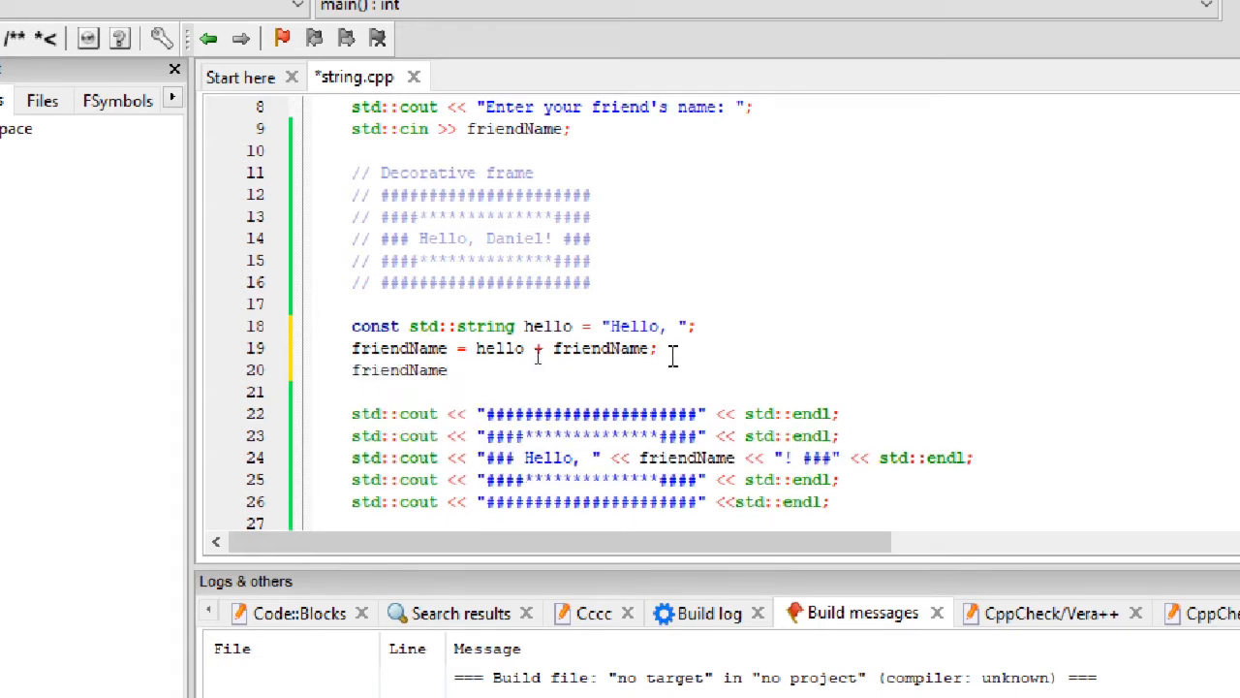
text(.)
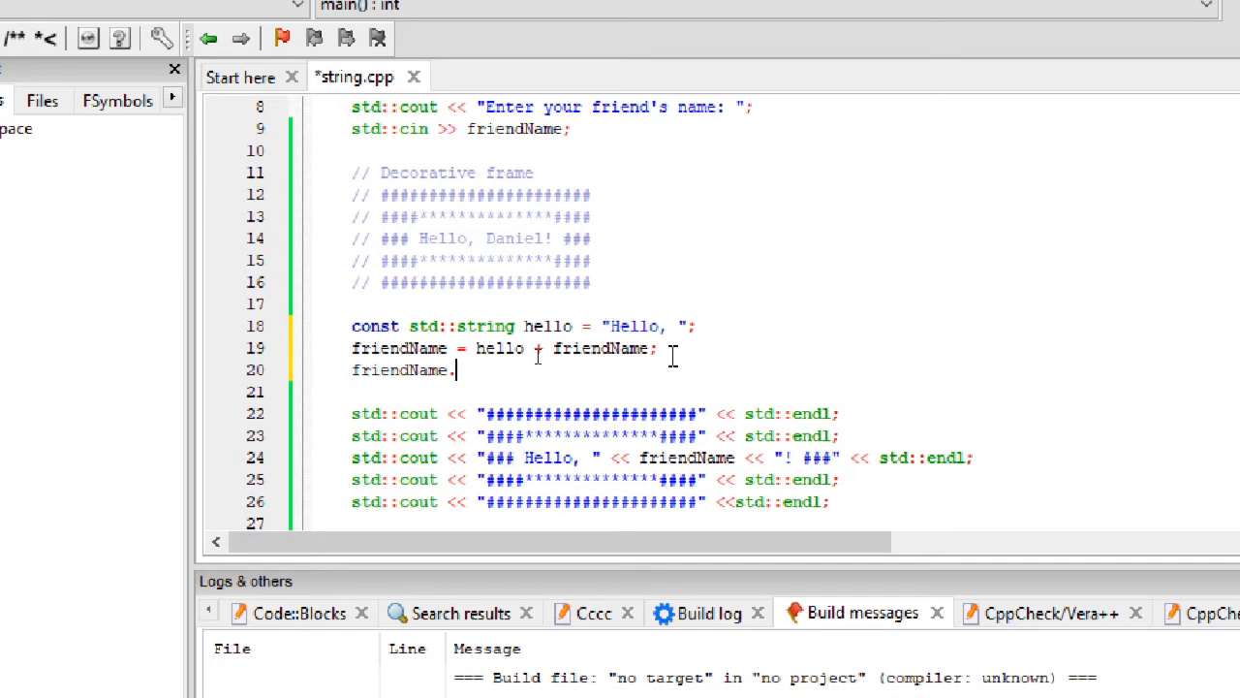
text(.)
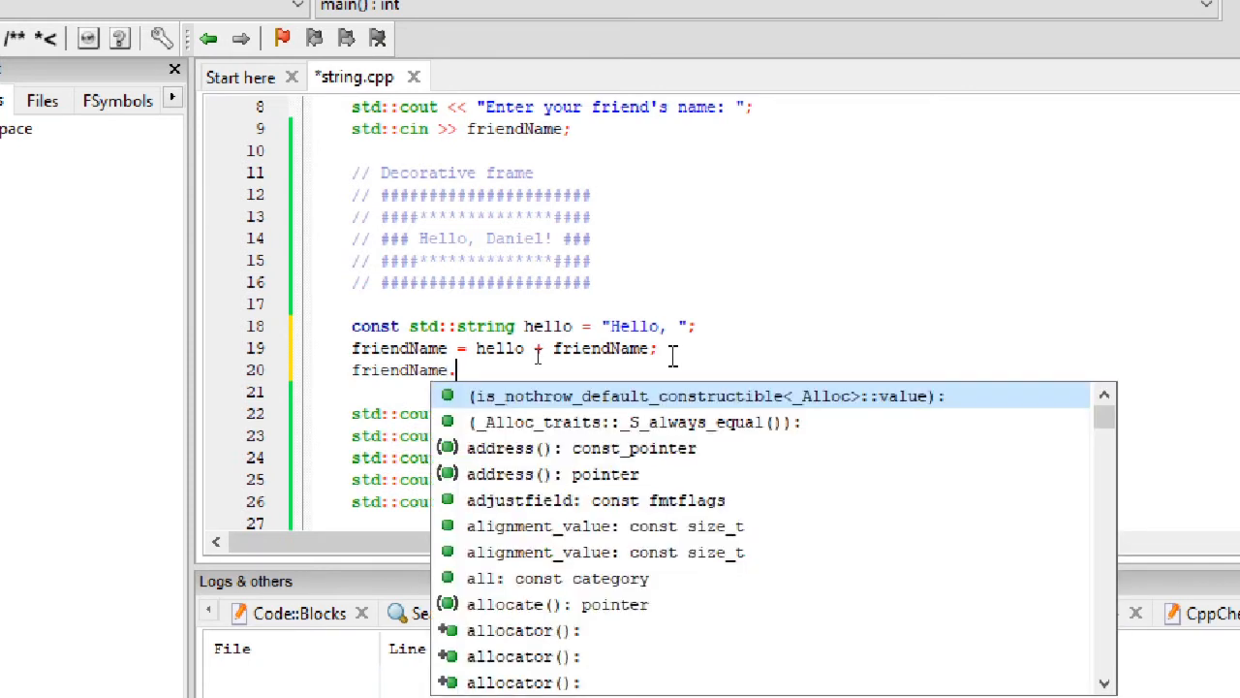
text(le)
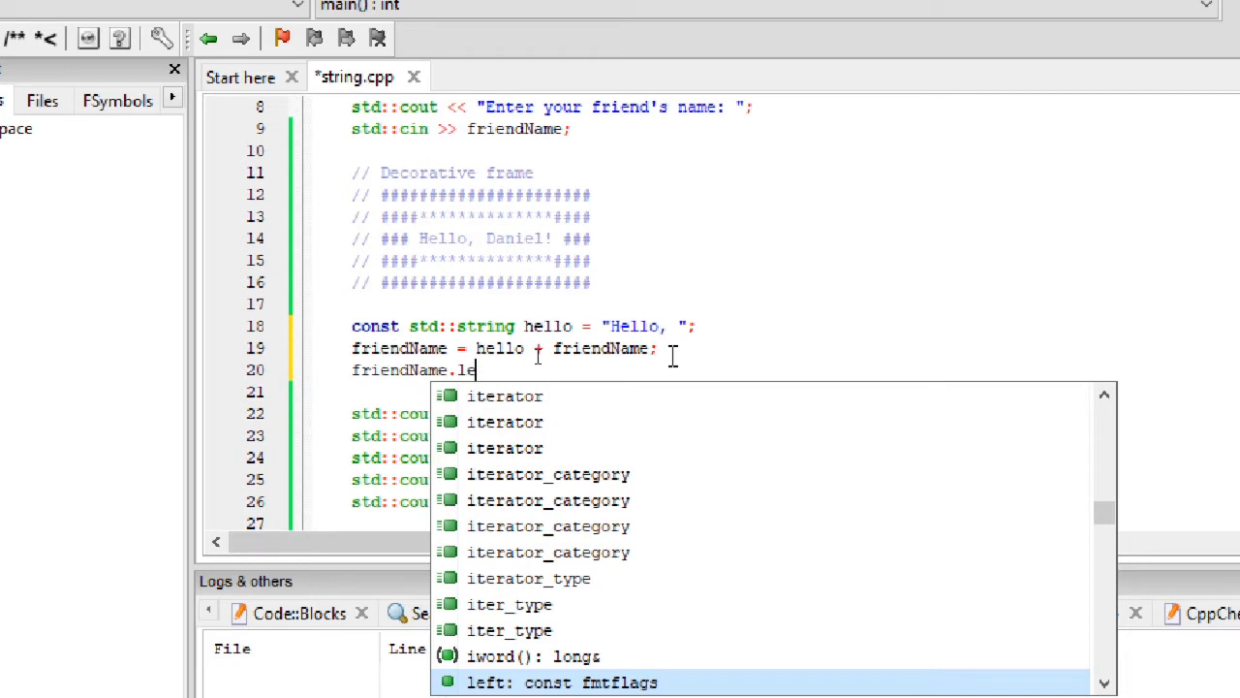
text(ngth)
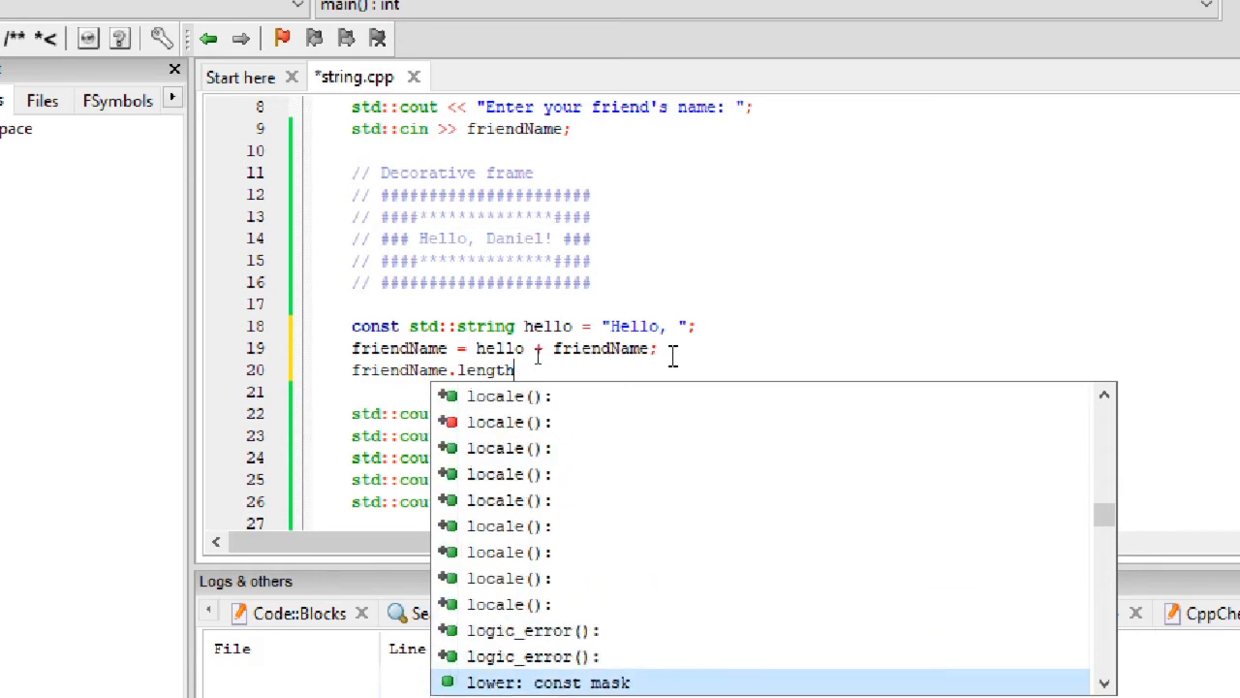
scroll(down, 3)
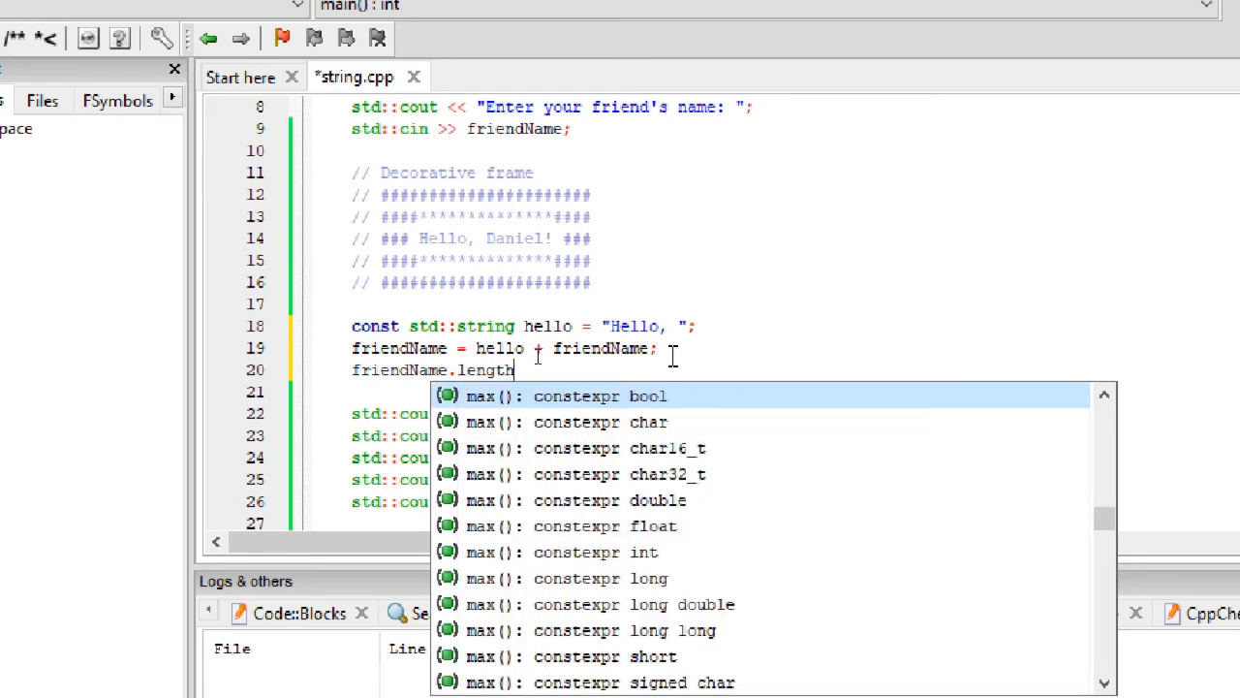
text(h)
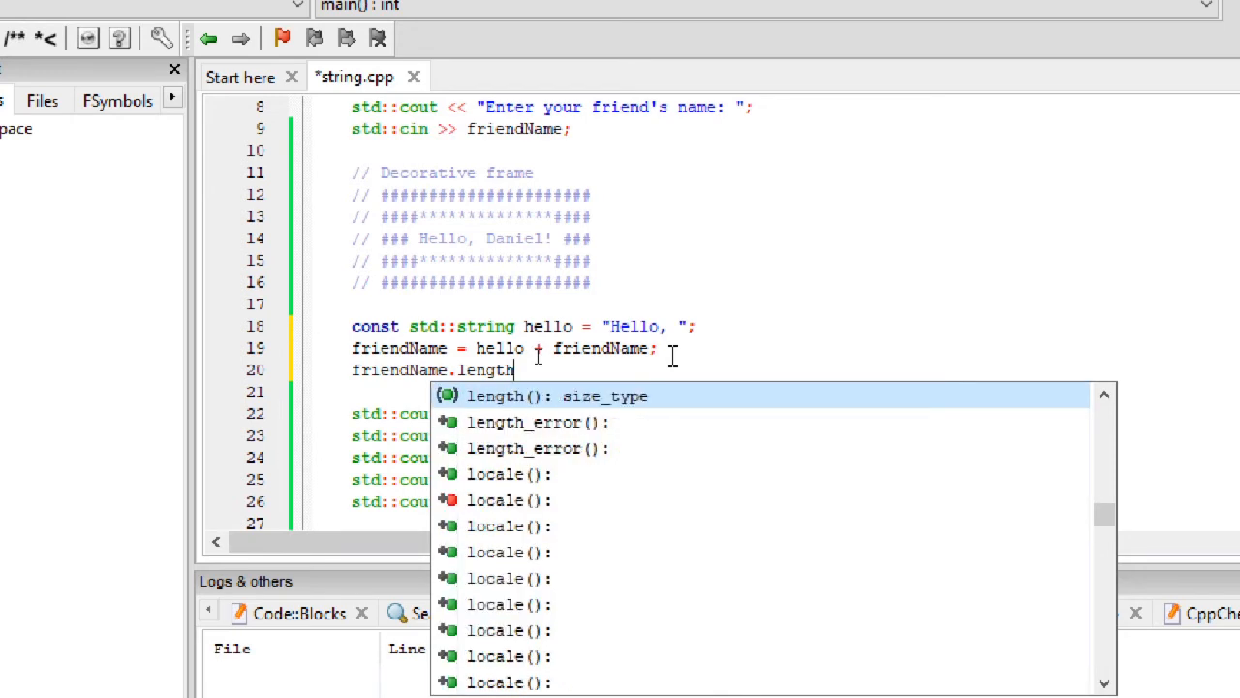
key(Escape)
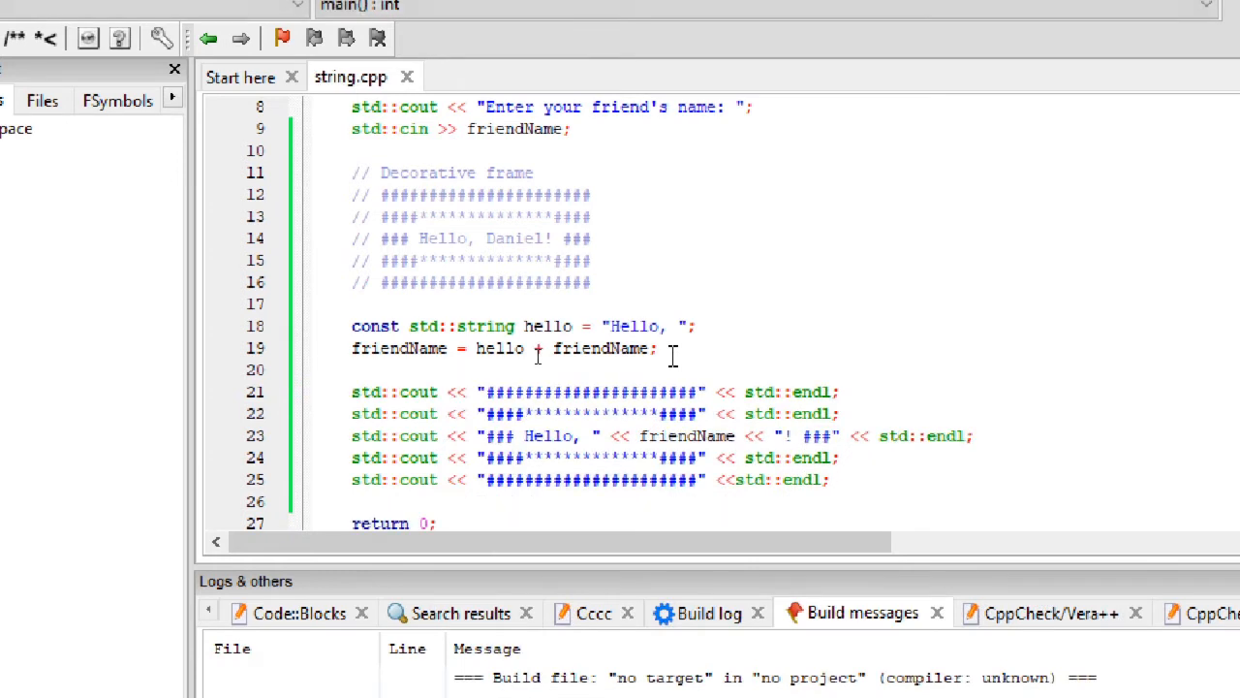
mouse_move(512, 326)
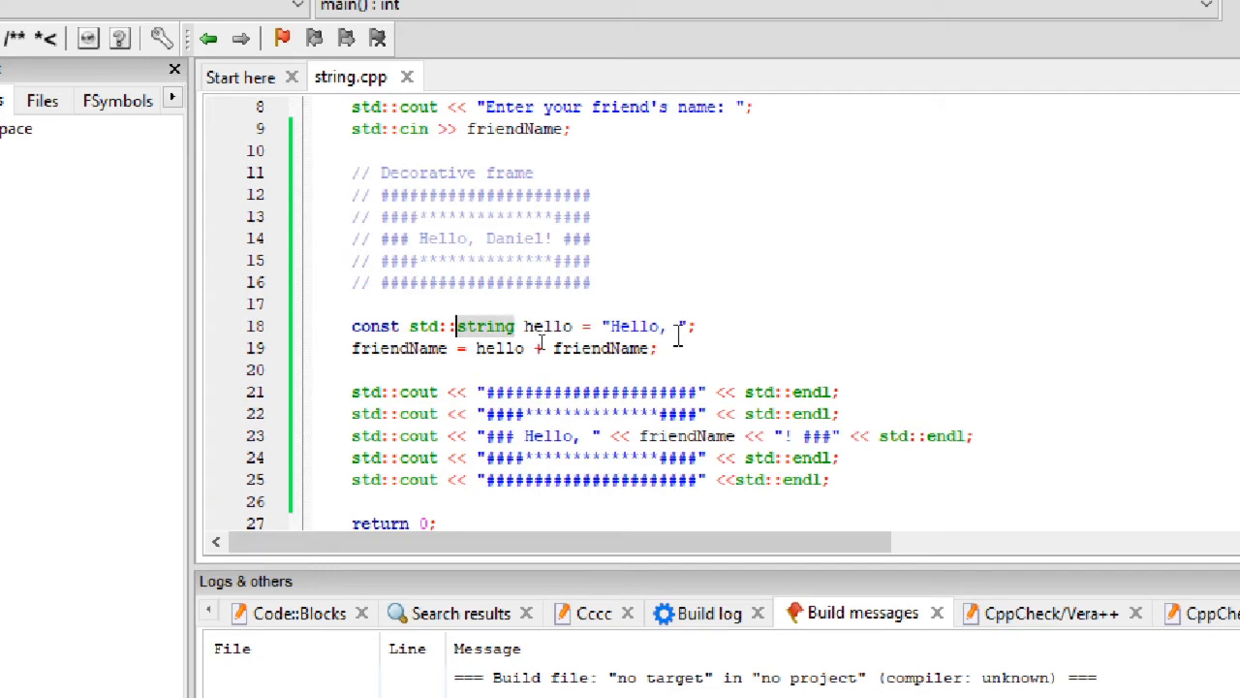
Declare const hello with auto instead of std::string and save the file.
text(auto)
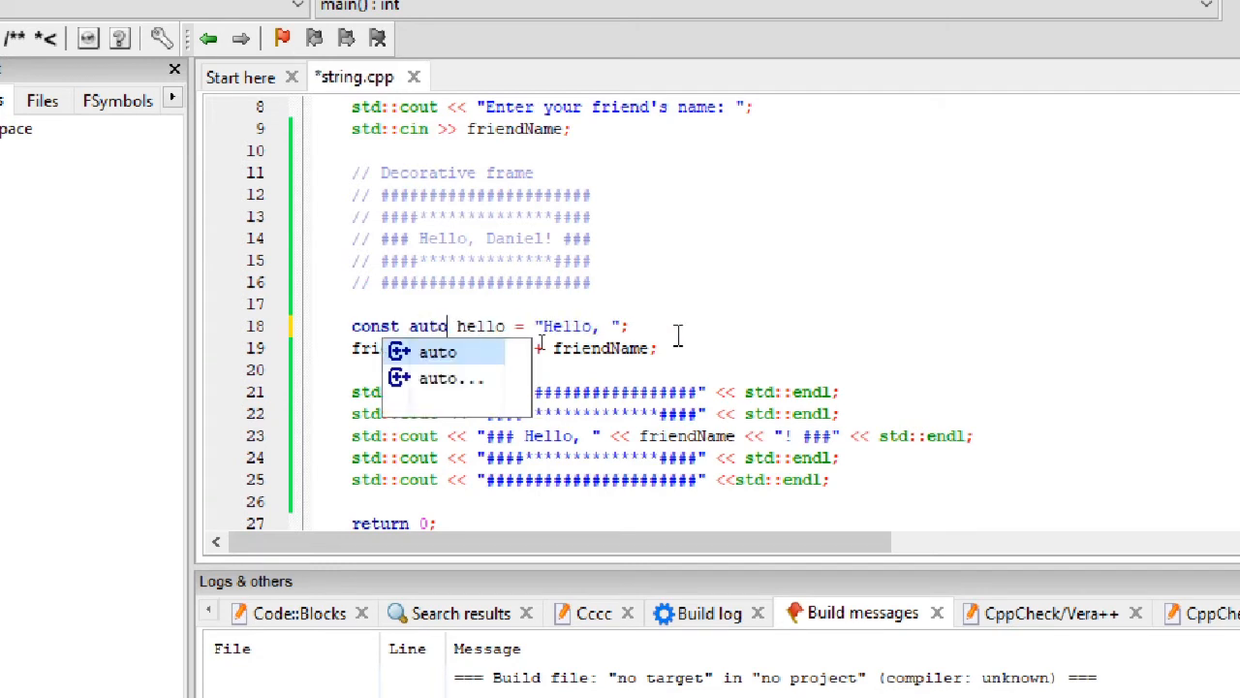
key(ctrl+s)
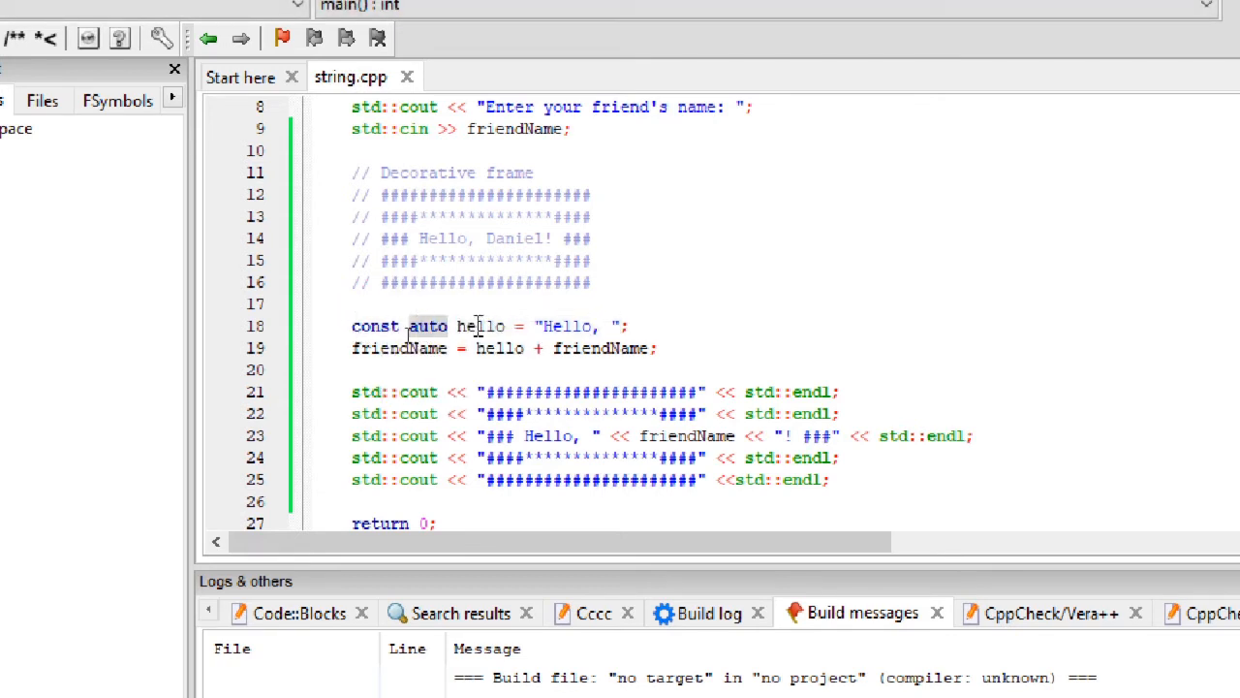
double_click(481, 325)
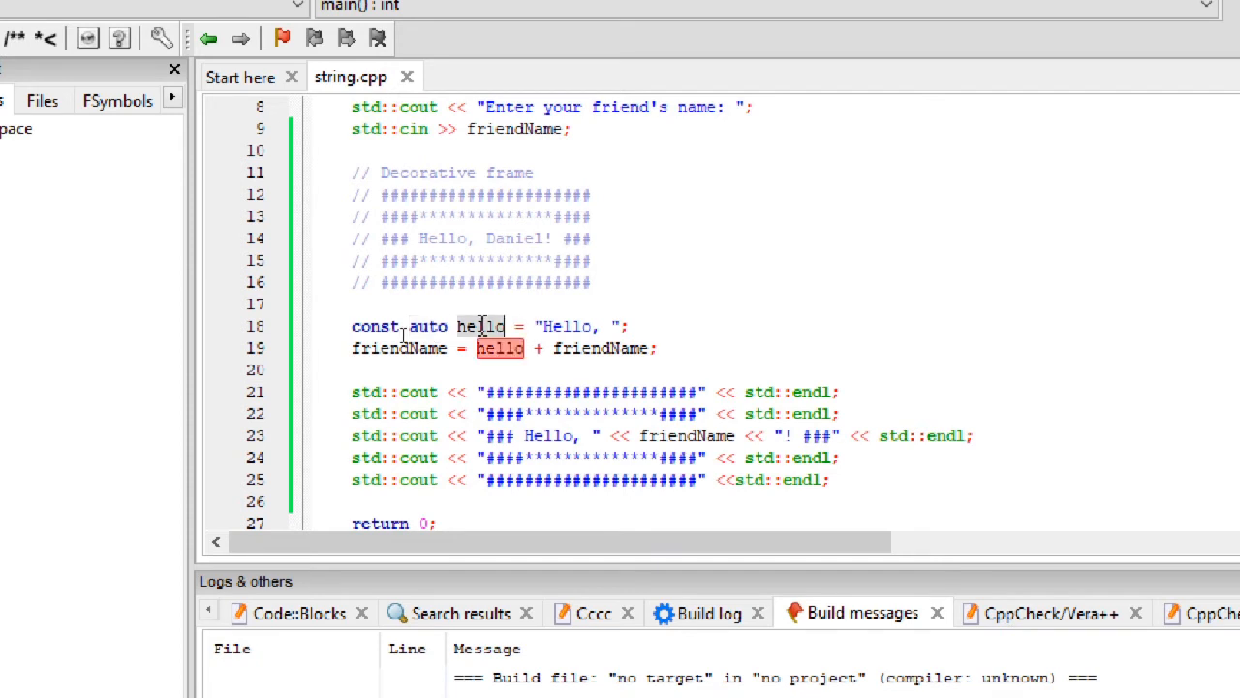
click(628, 326)
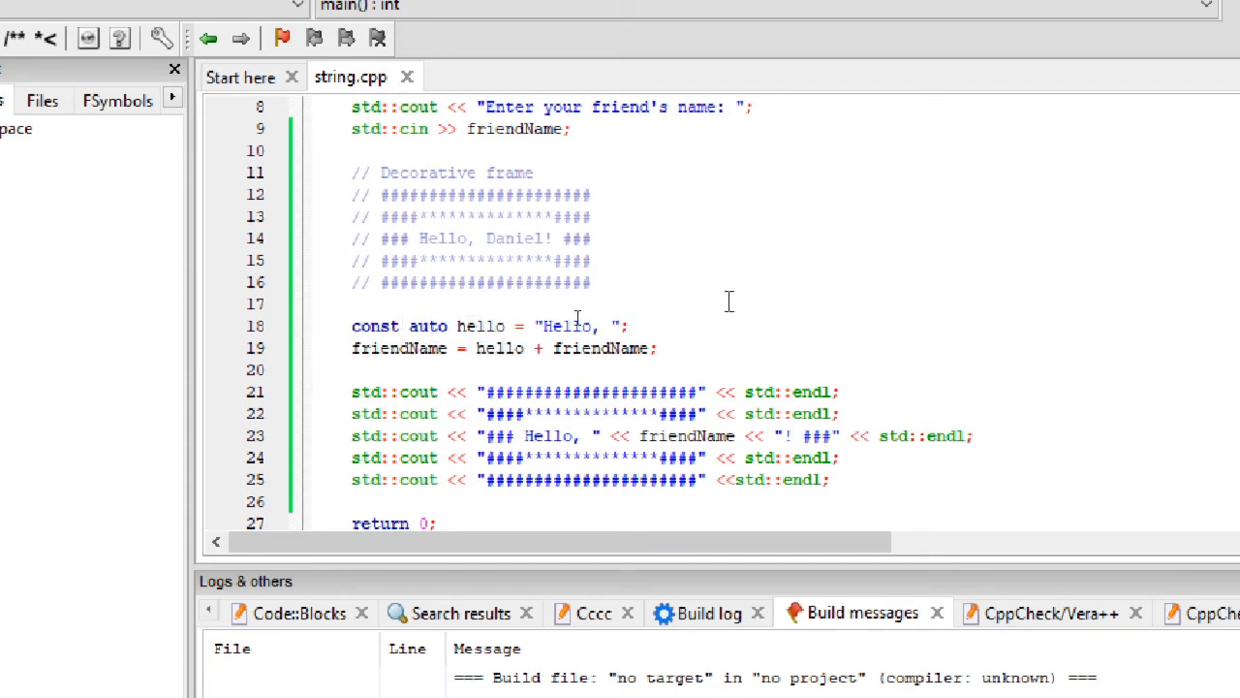
text(auto test)
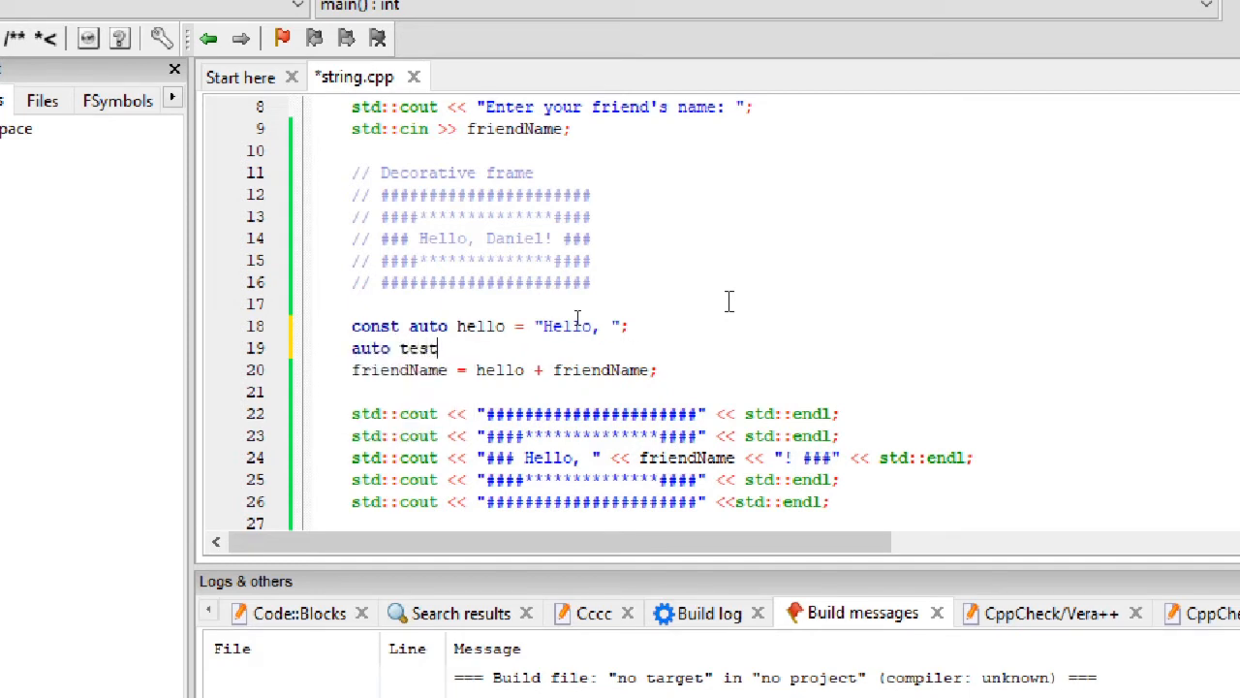
text(;)
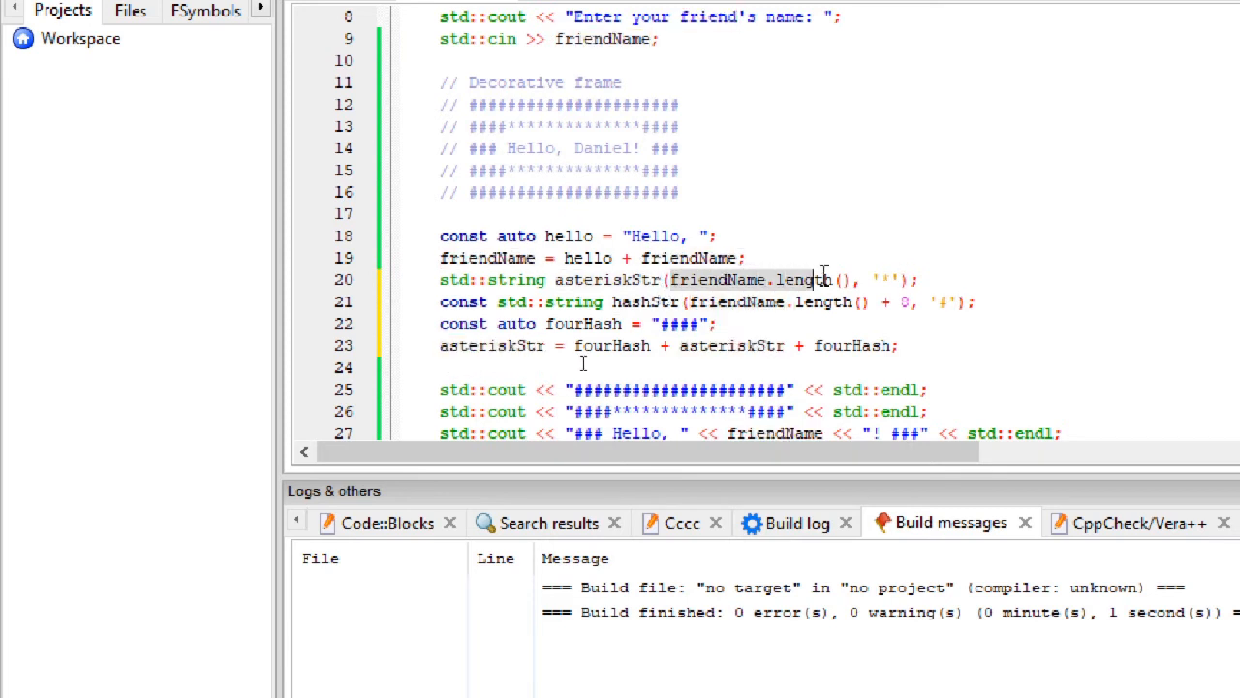
Replace the literal frame strings in the cout lines with hashStr and asteriskStr.
click(872, 279)
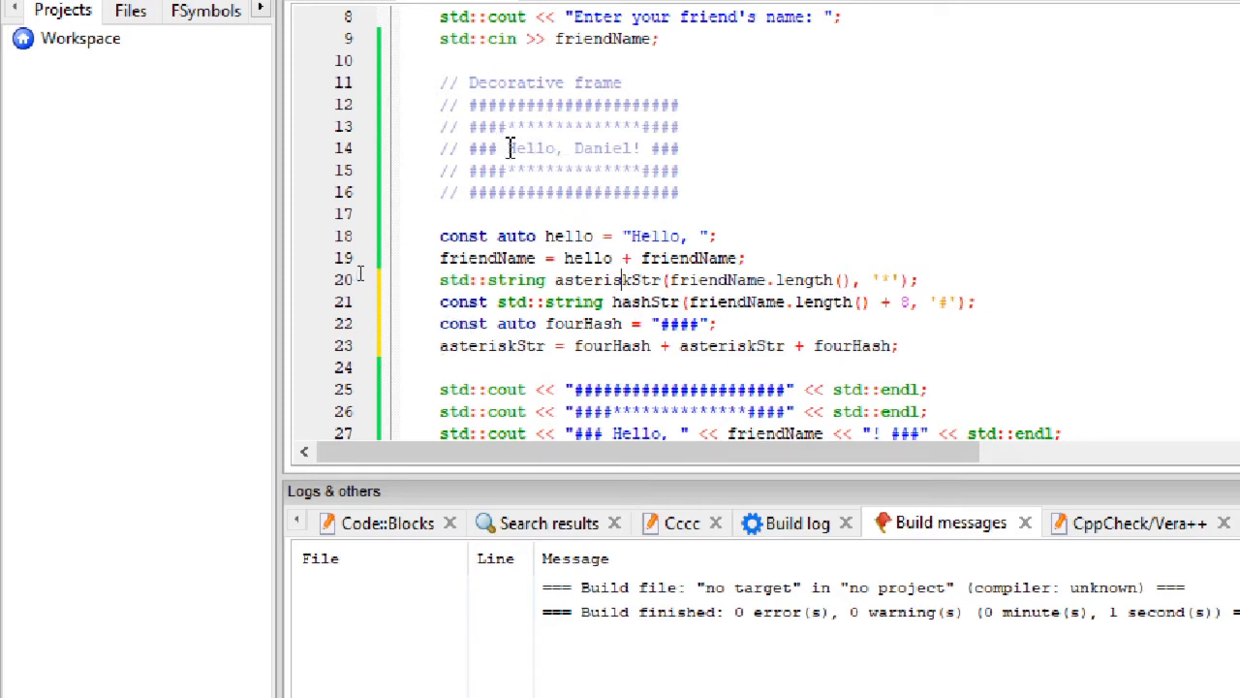
double_click(562, 147)
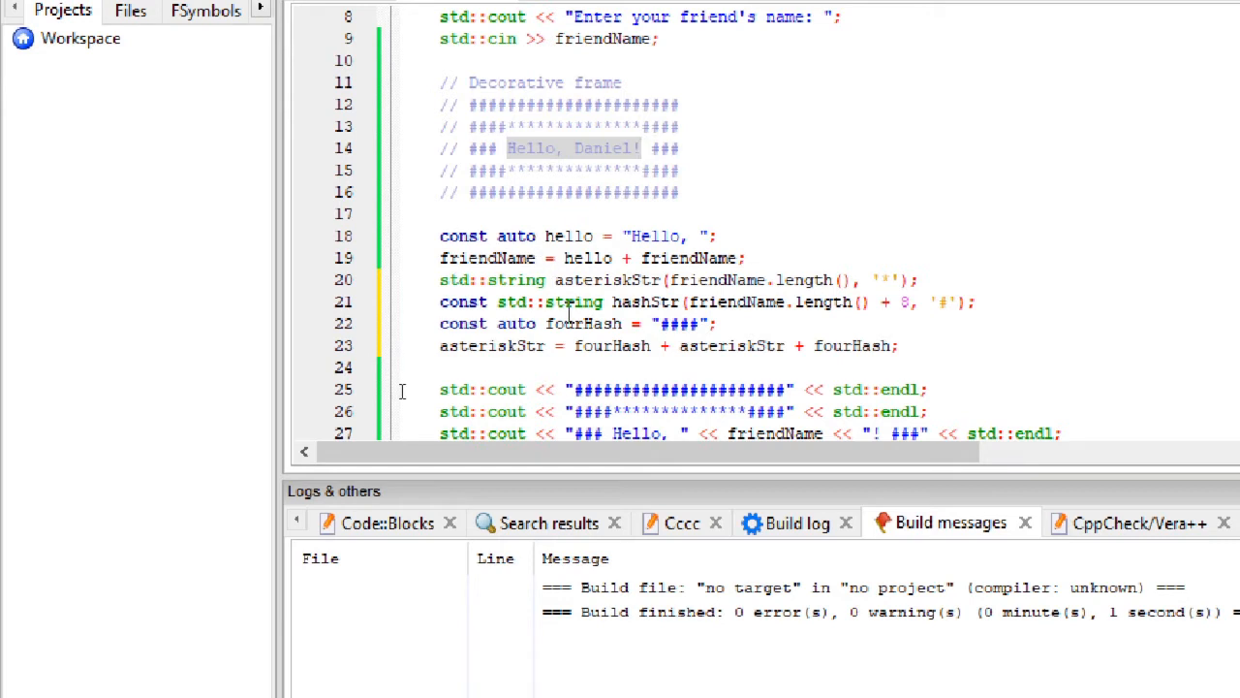
mouse_move(643, 105)
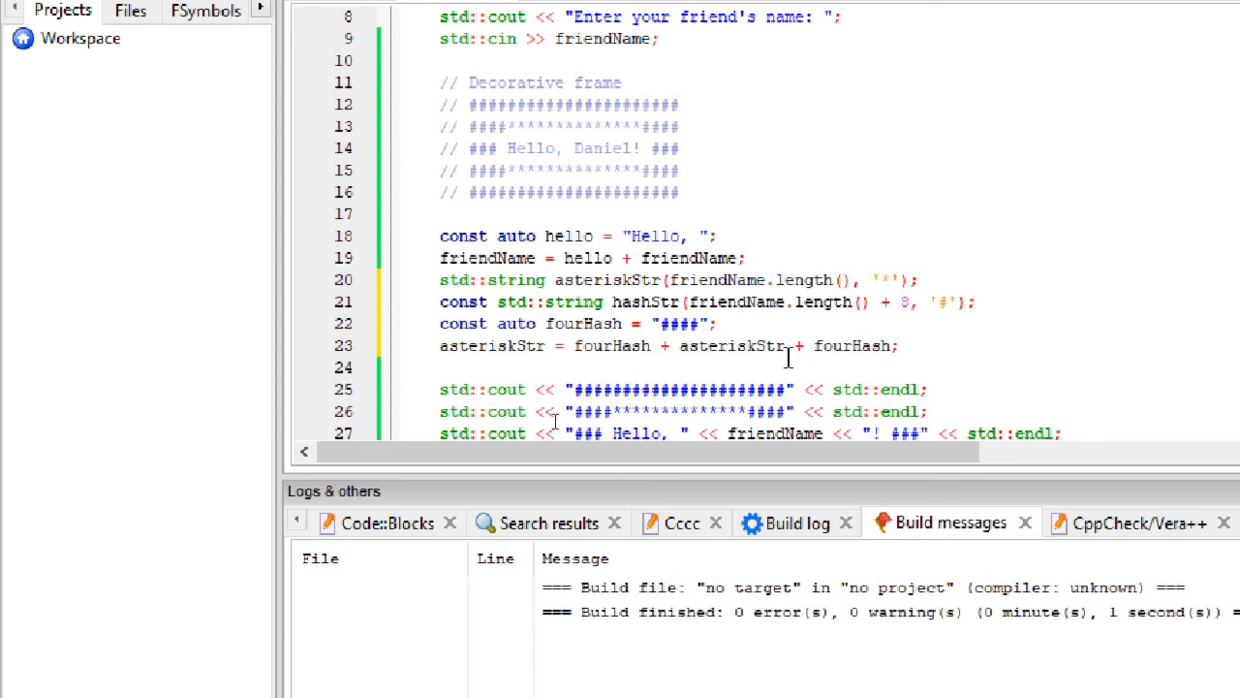
mouse_move(640, 162)
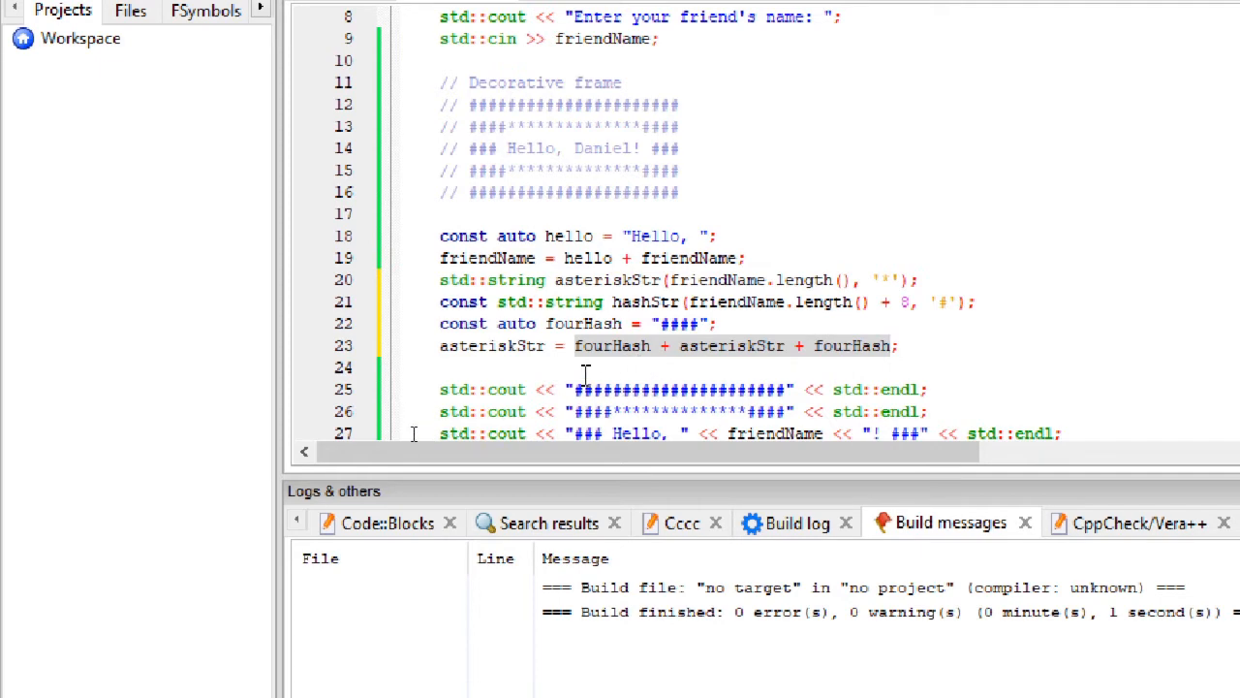
scroll(down, 3)
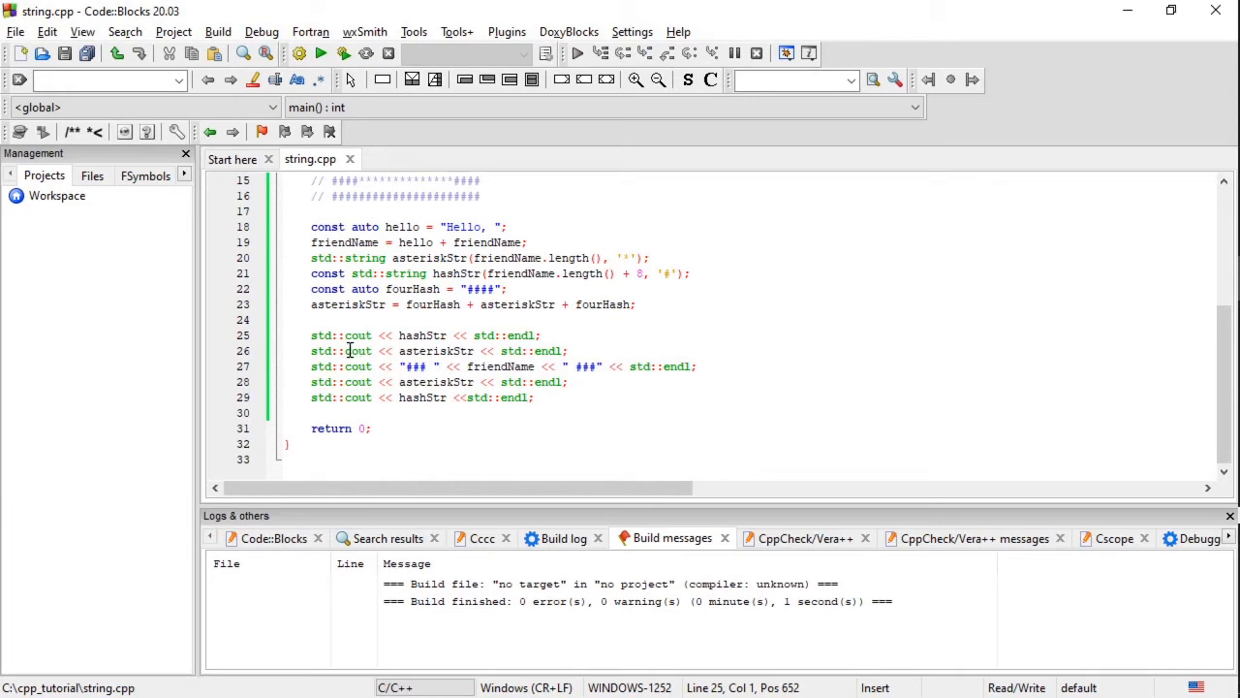
mouse_move(359, 350)
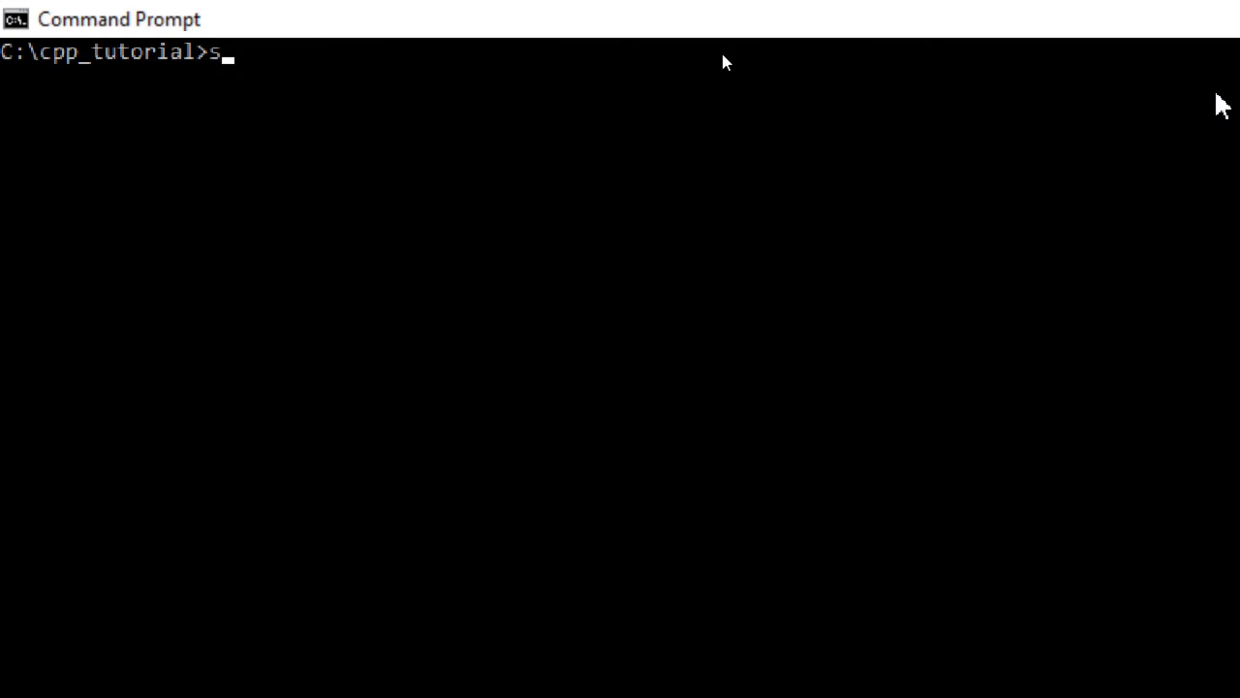
Run string.exe repeatedly in Command Prompt, greeting Bill, Sarah and then Christo.
text(tring.exe)
text(Bill)
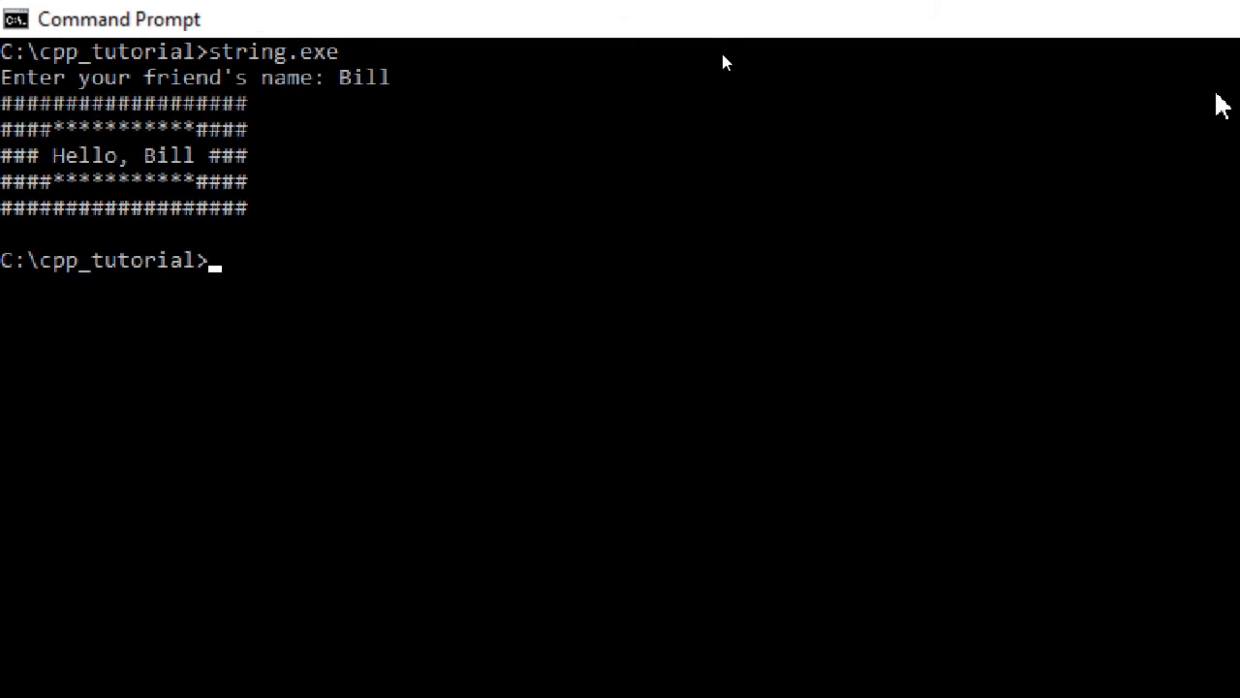
text(string.exe)
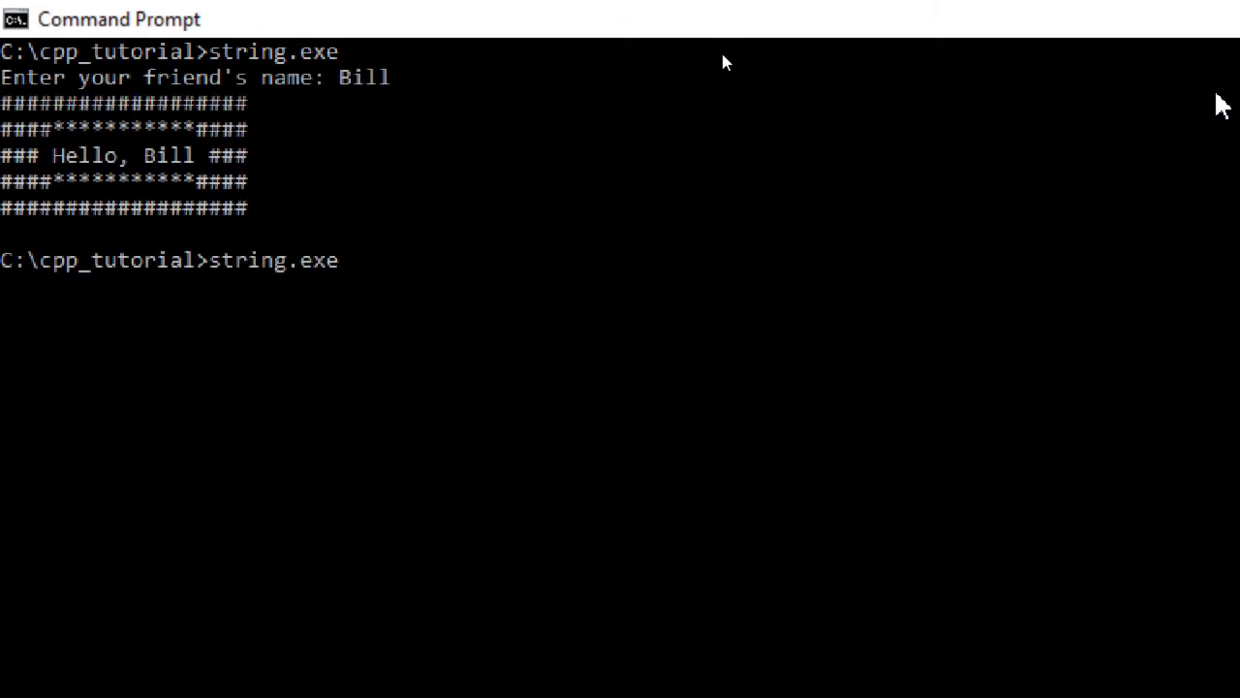
text(Sarah)
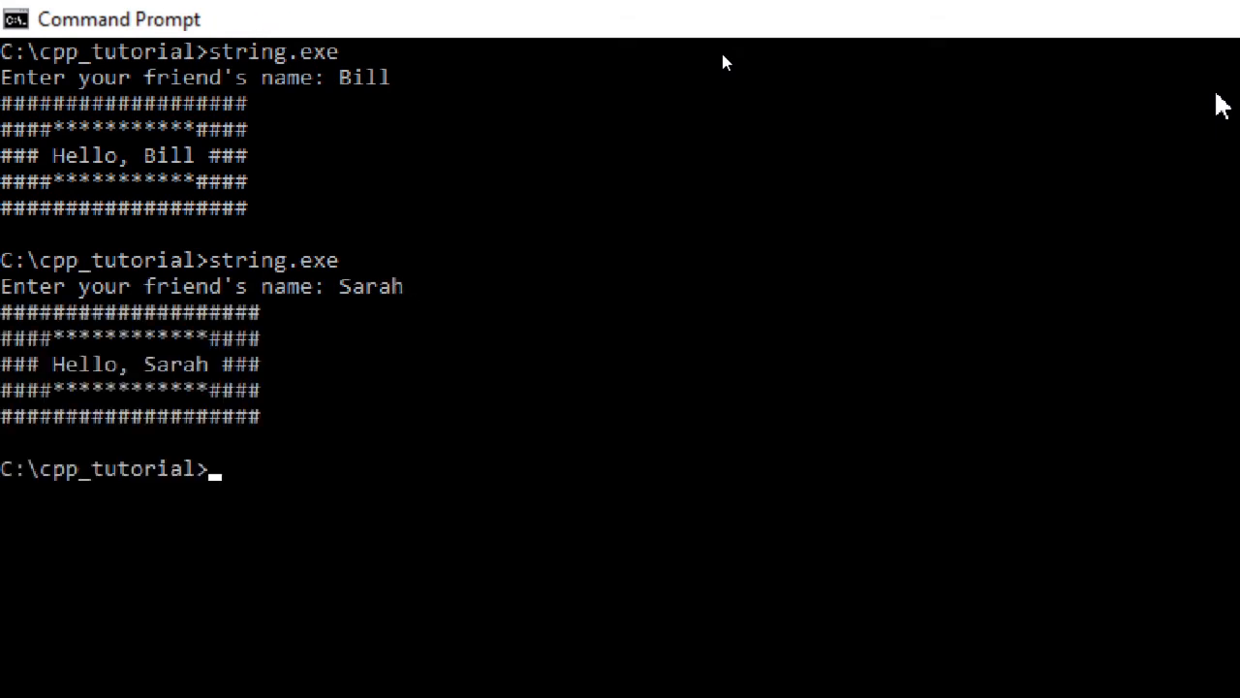
text(string.exe)
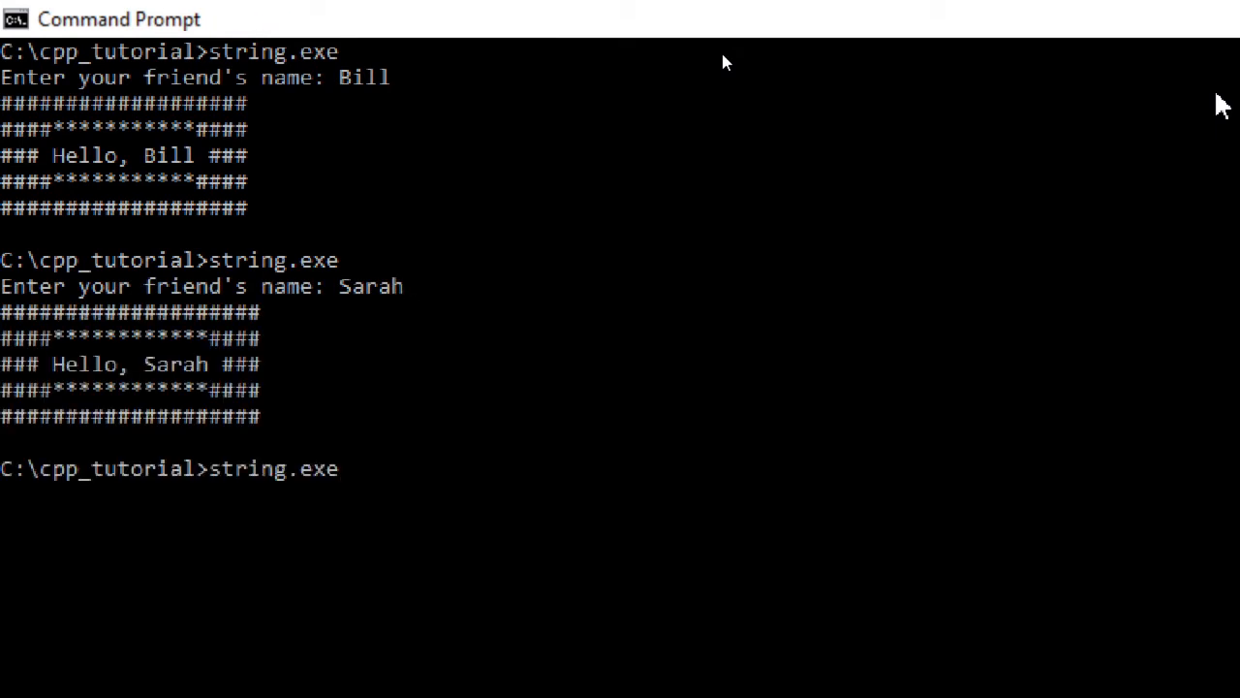
text(Christo)
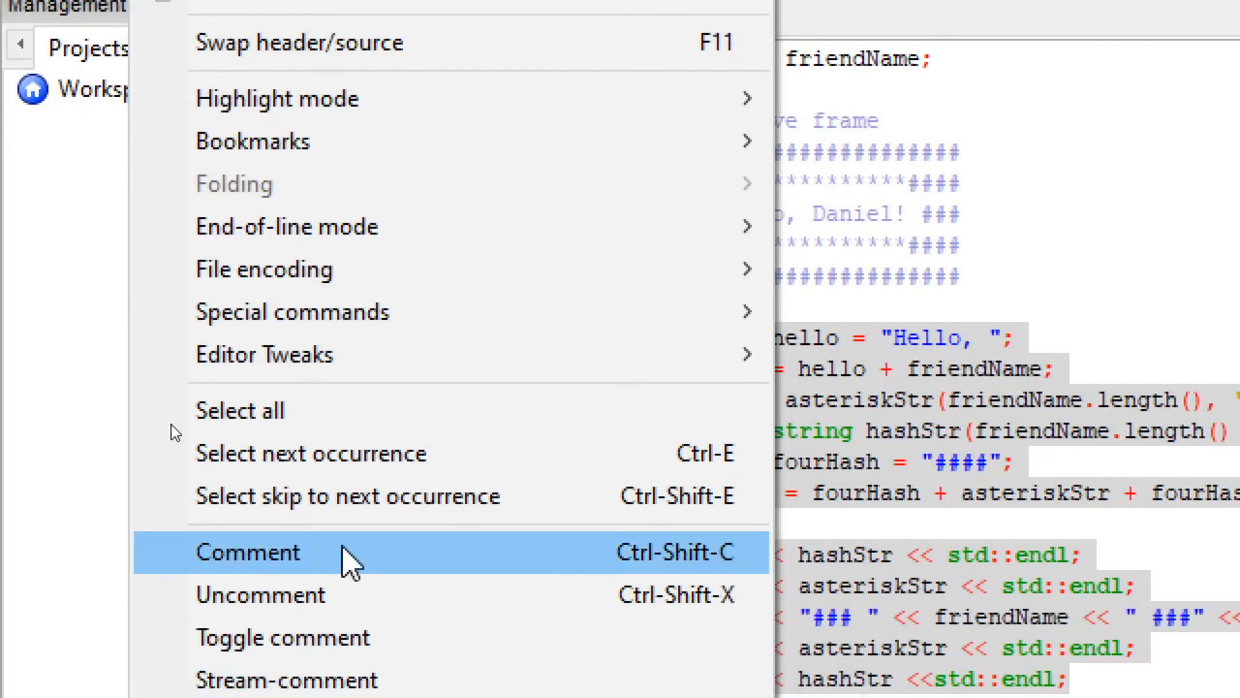
Comment out the frame-building and printing code on lines 18–29.
click(248, 551)
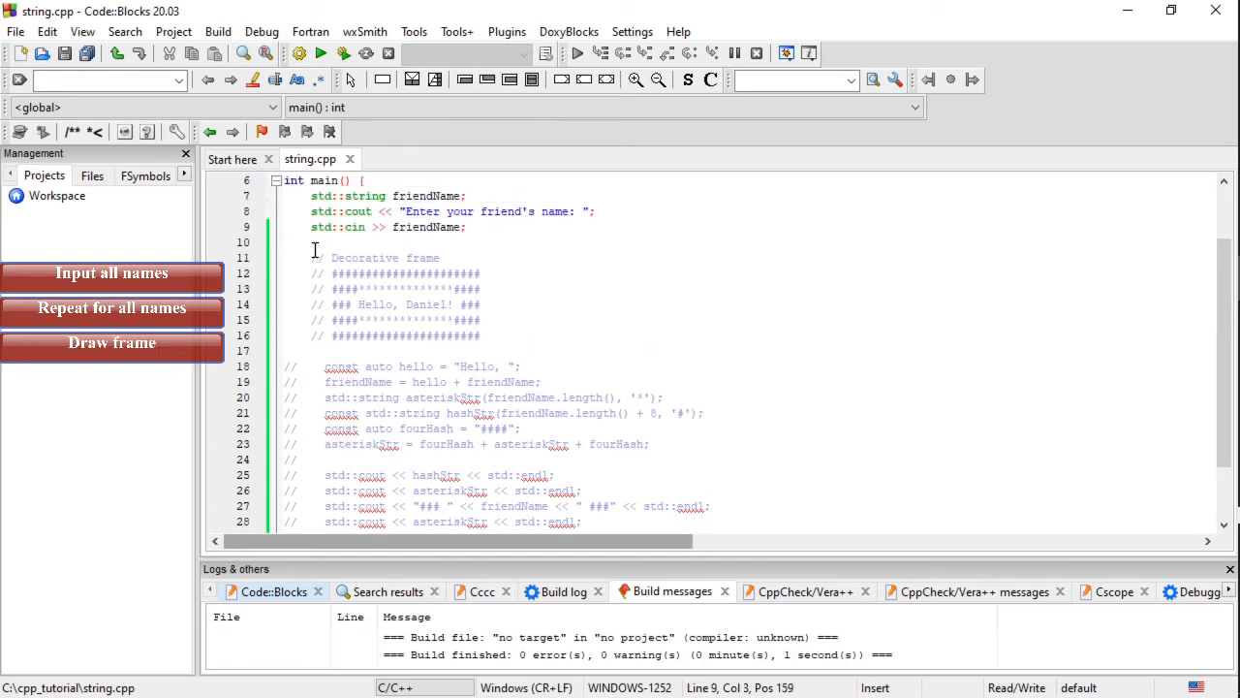
Add std::cout << friendName; after reading the name, then run entering "Bill Sarah" and "Bob".
click(287, 242)
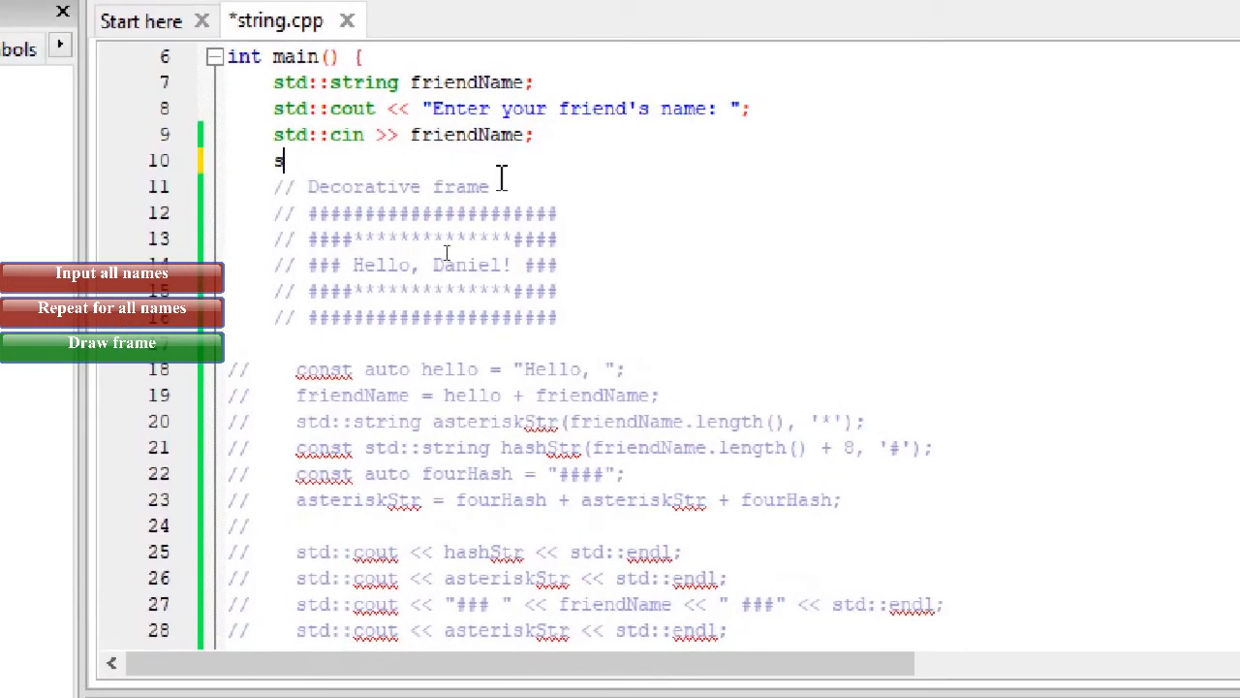
text(std::cout)
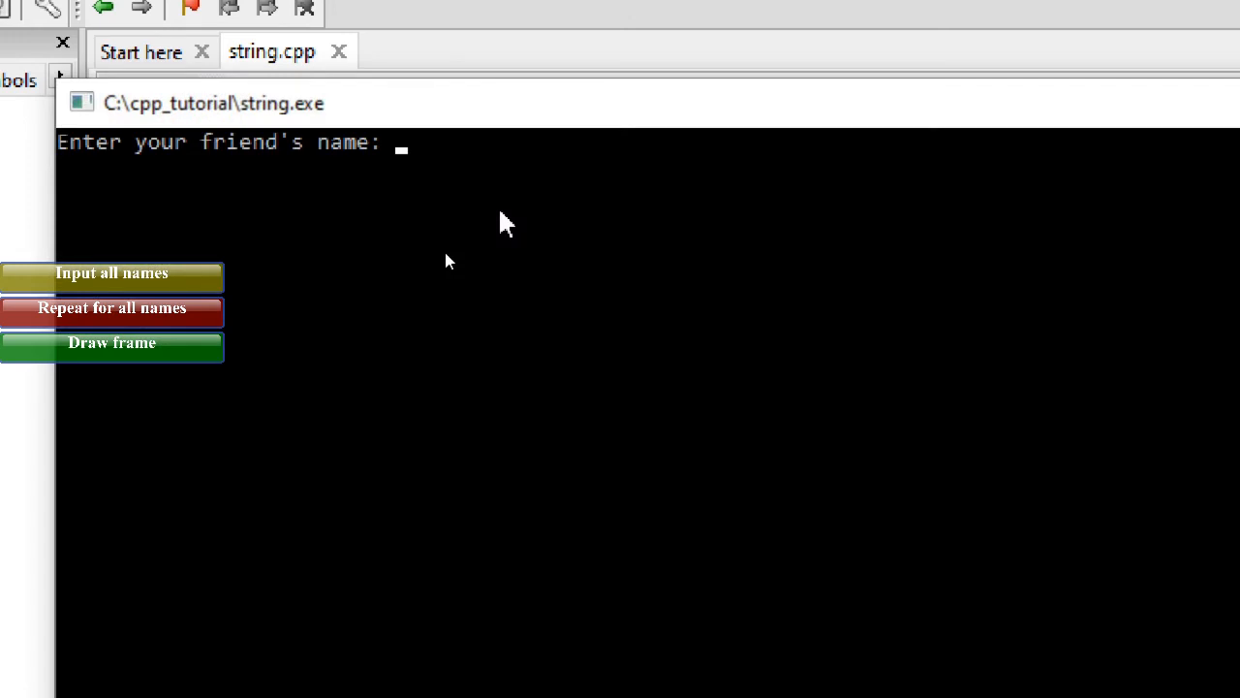
text(Bill Sarah)
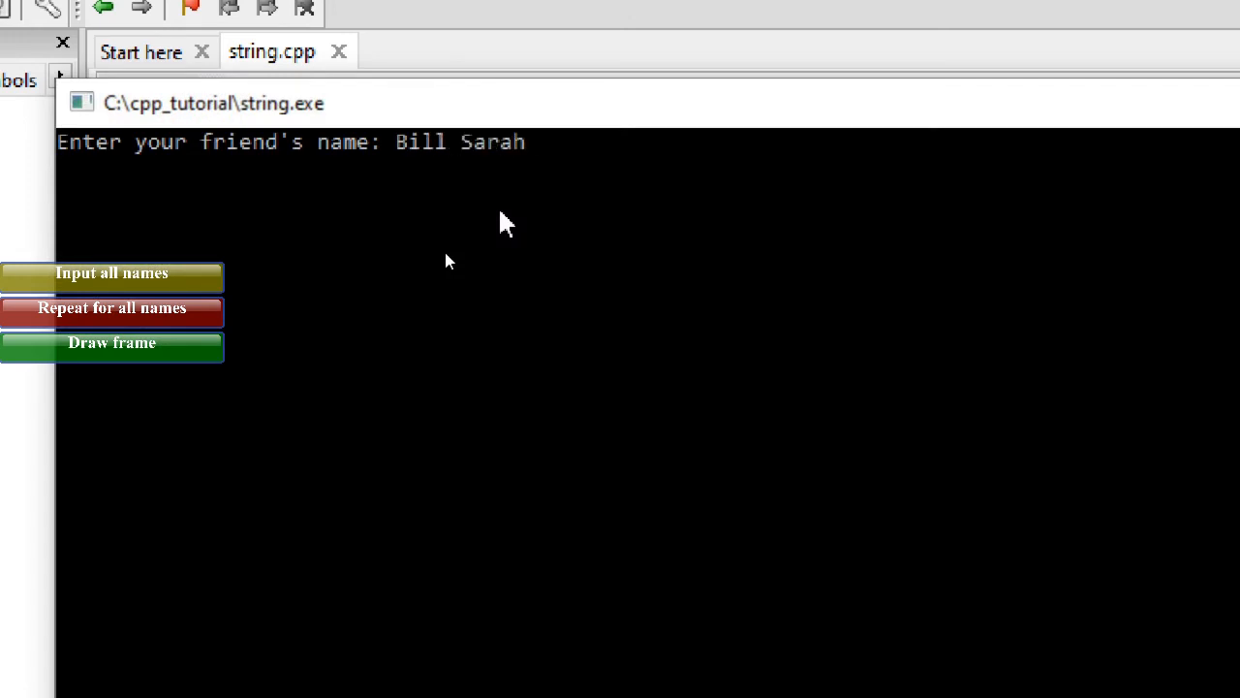
text(Bob)
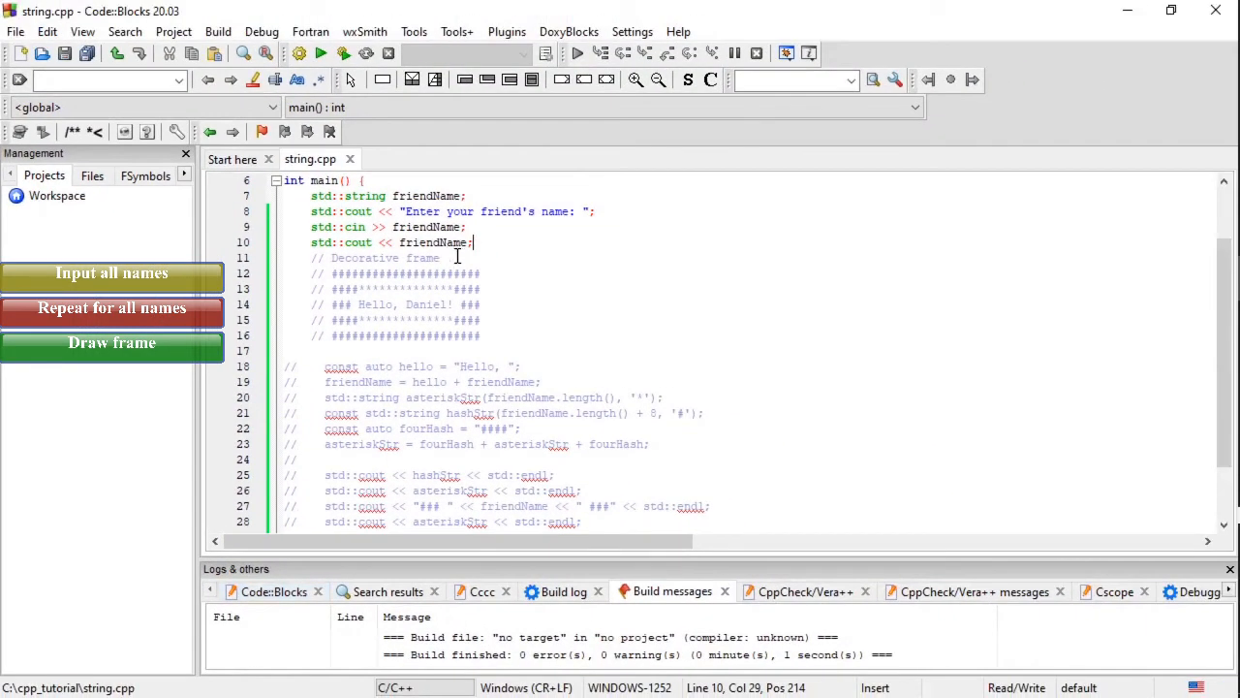
Read the name with std::getline(std::cin, friendName) instead of std::cin >>, and save.
click(291, 227)
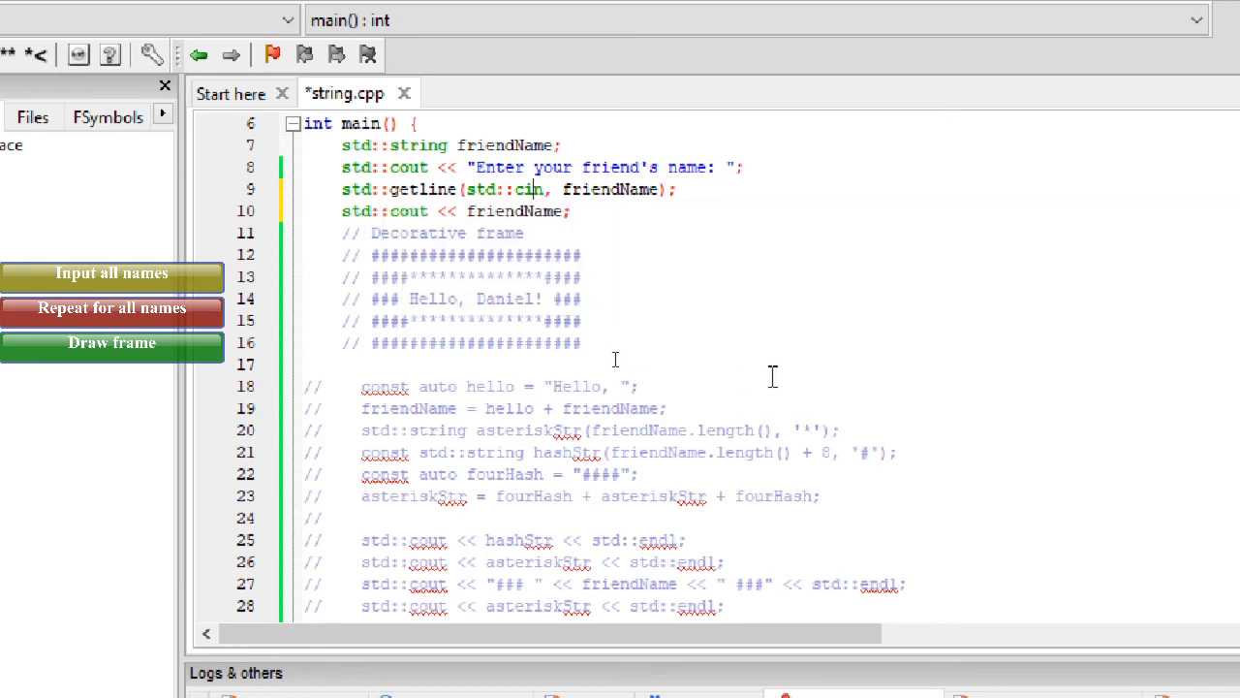
key(ctrl+s)
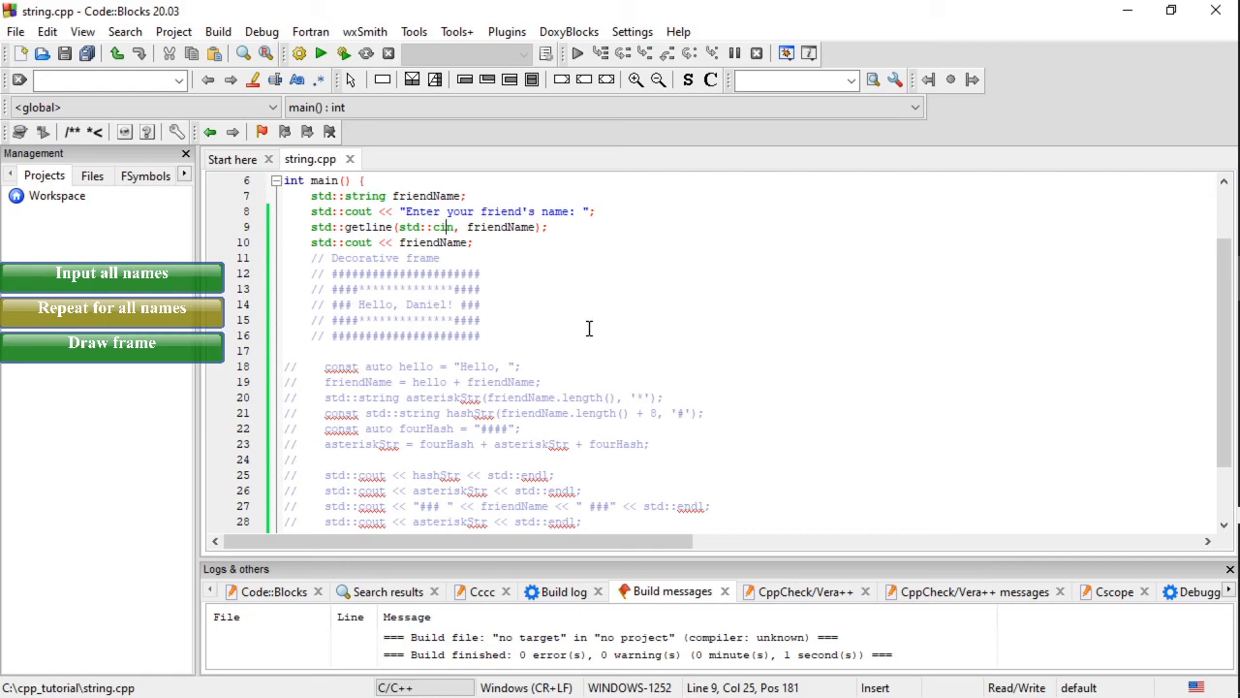
mouse_move(434, 232)
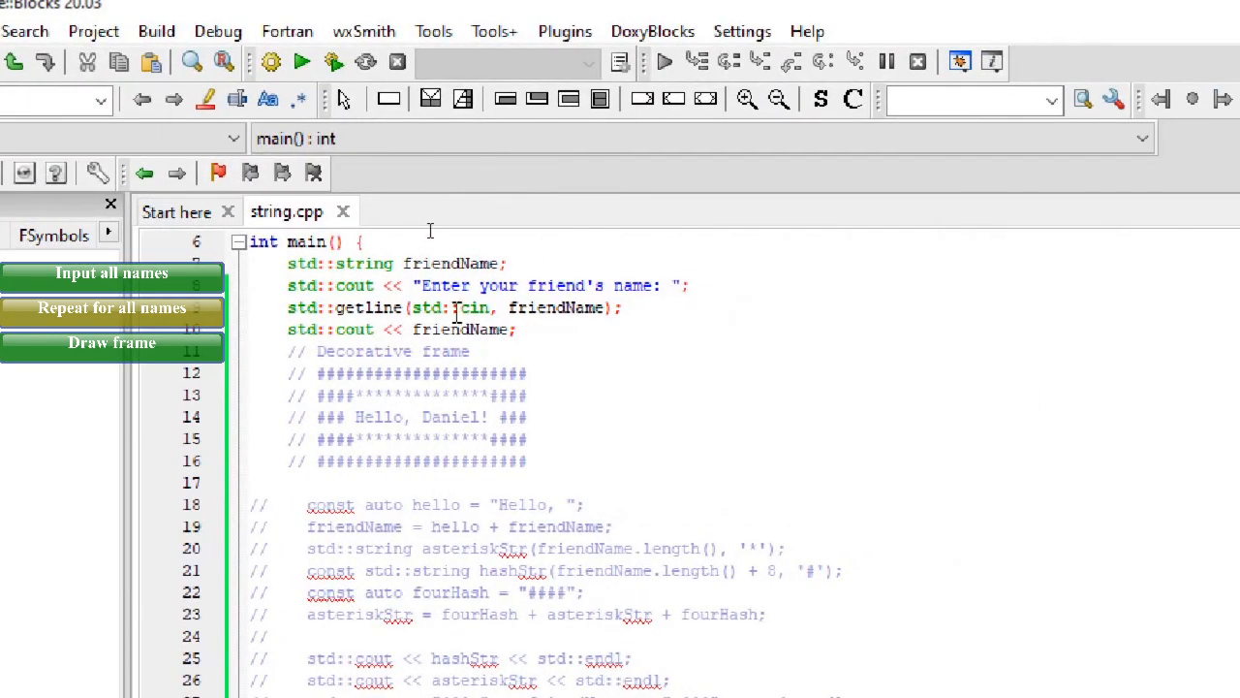
Include <sstream>, feed friendName into std::stringstream strStream and print each name in a while (strStream.good()) loop.
scroll(up, 3)
text(#include <sstream>)
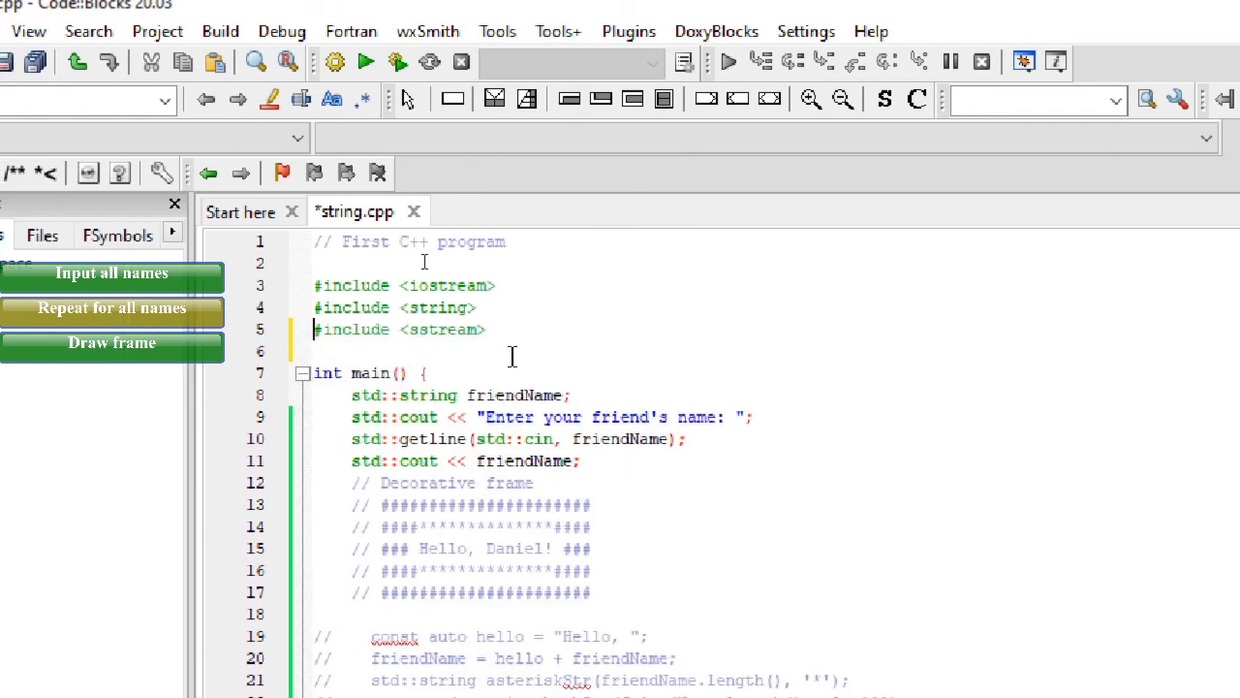
click(469, 330)
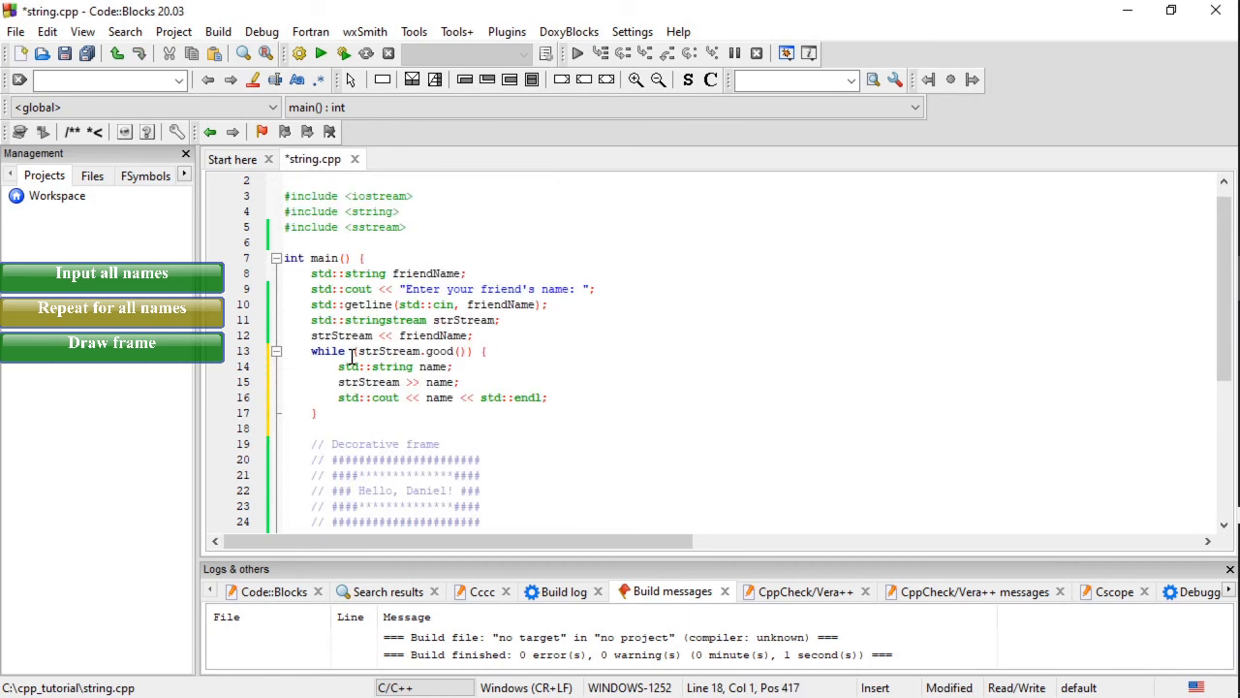
Review the while loop body extracting and printing each name, then save string.cpp.
click(472, 351)
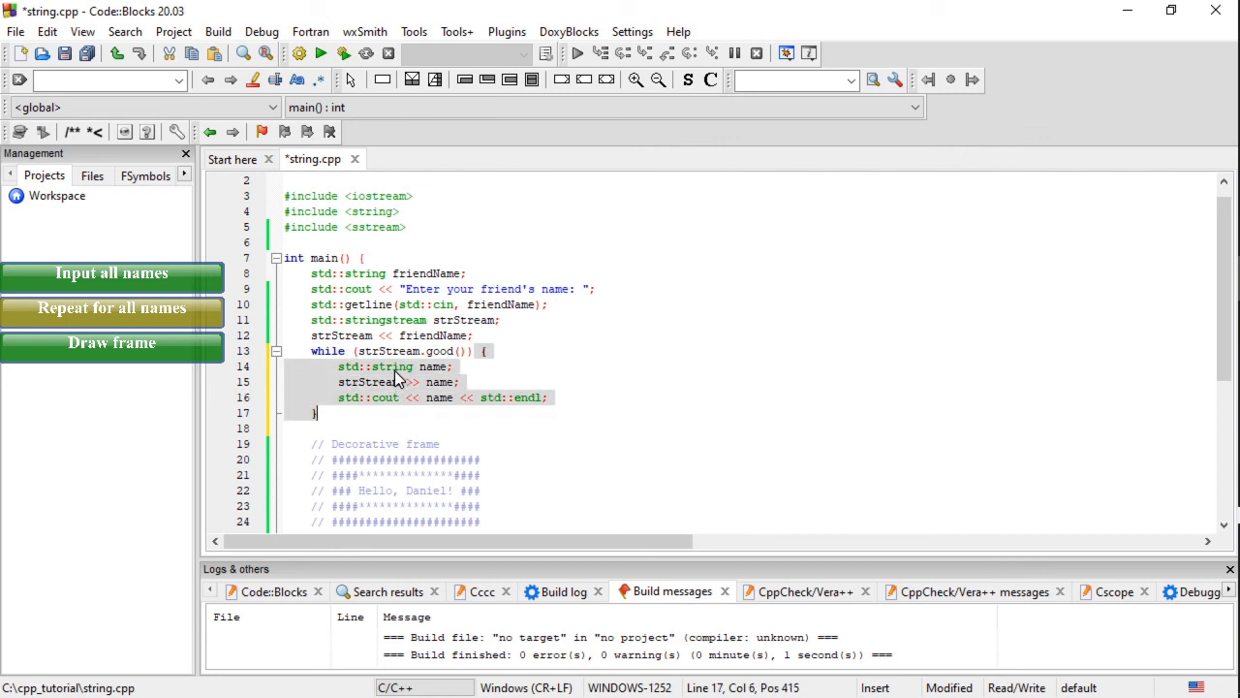
click(372, 351)
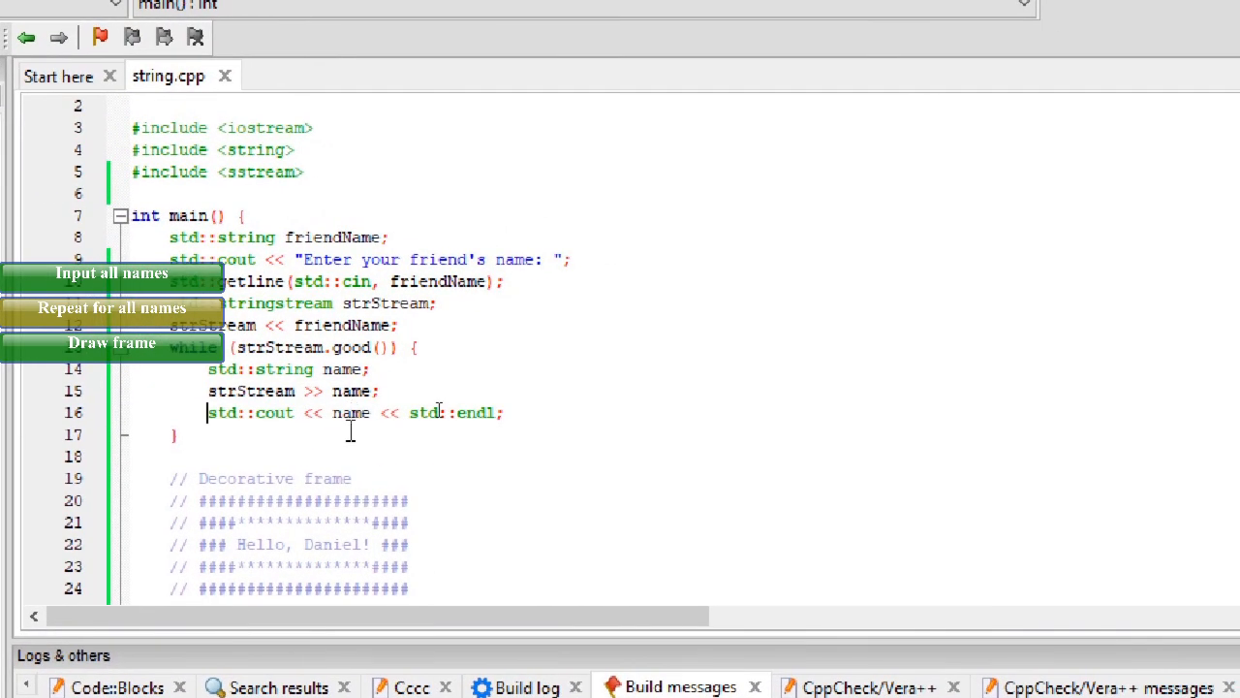
click(127, 434)
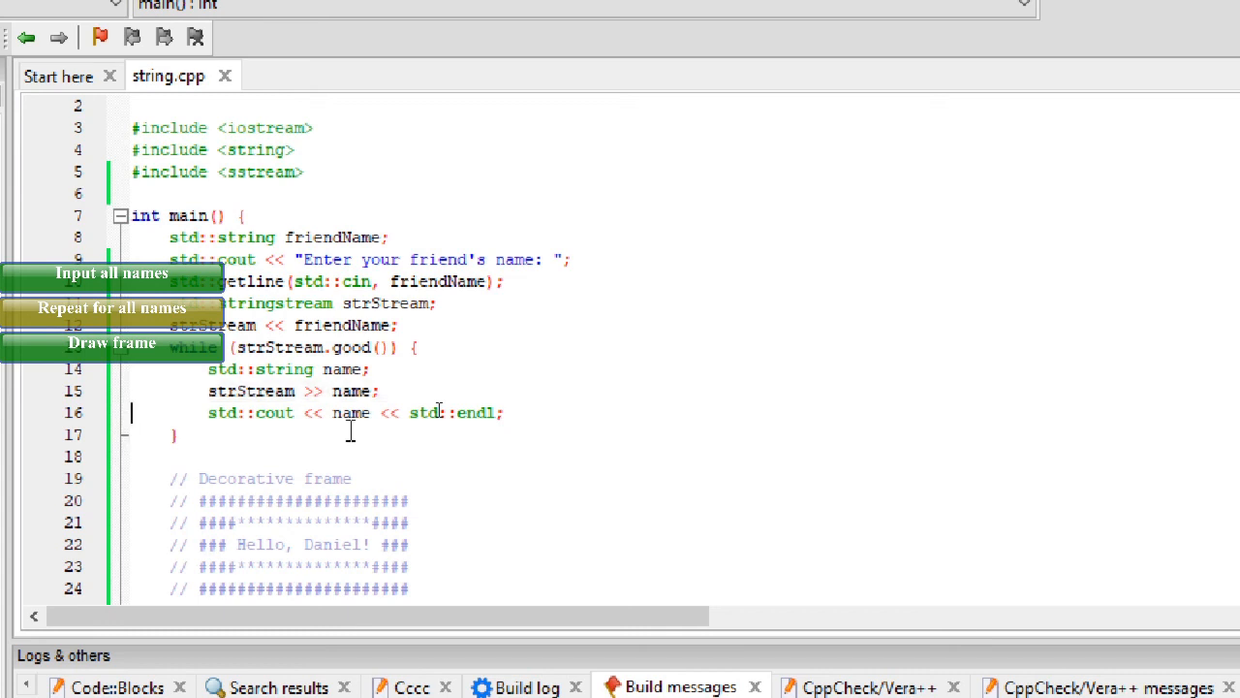
click(132, 411)
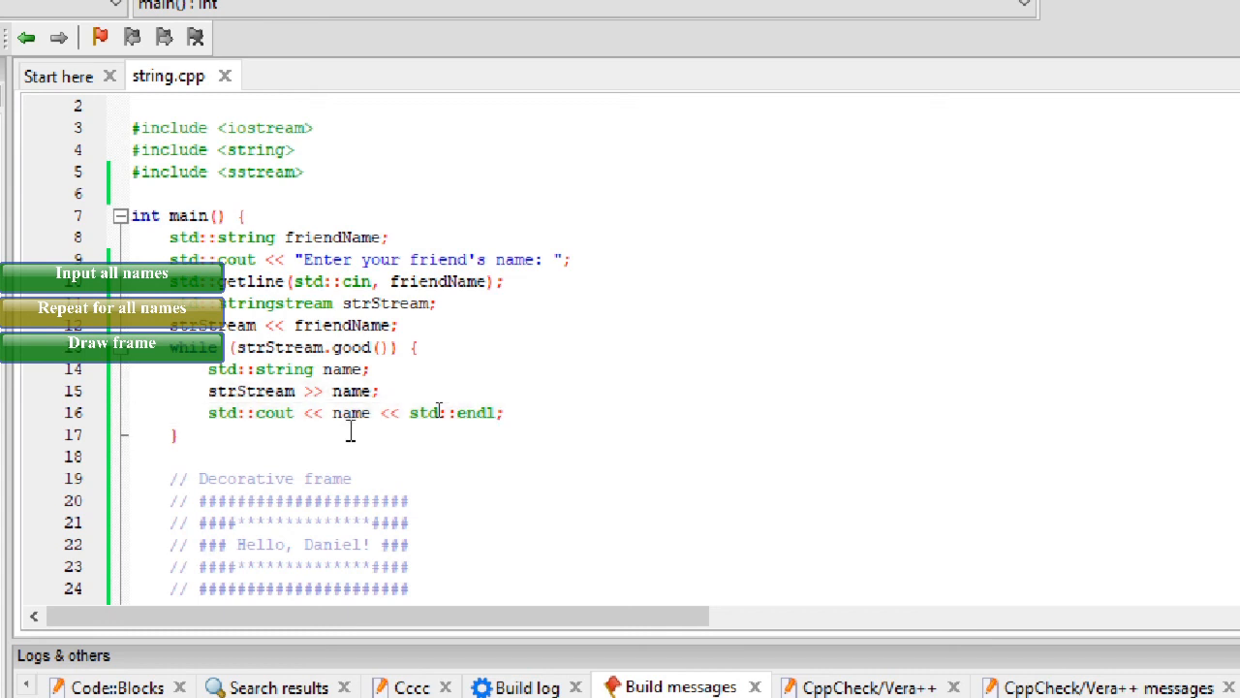